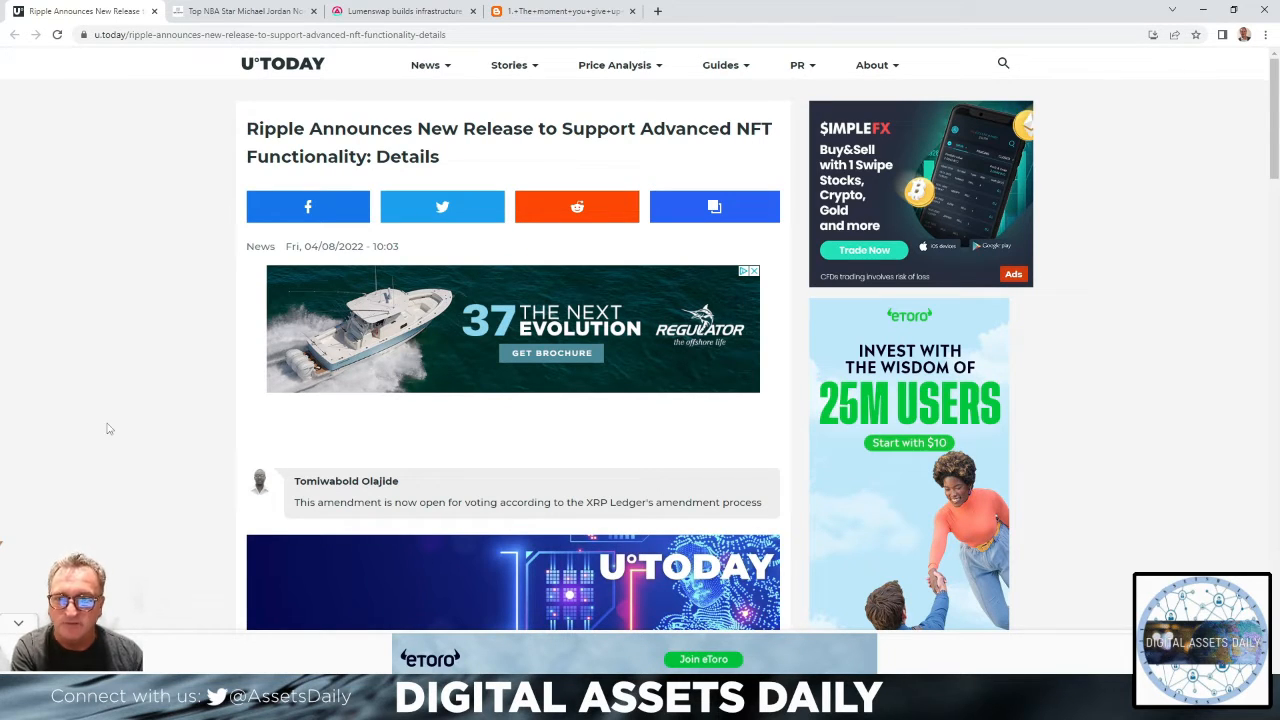
pyautogui.moveTo(50, 288)
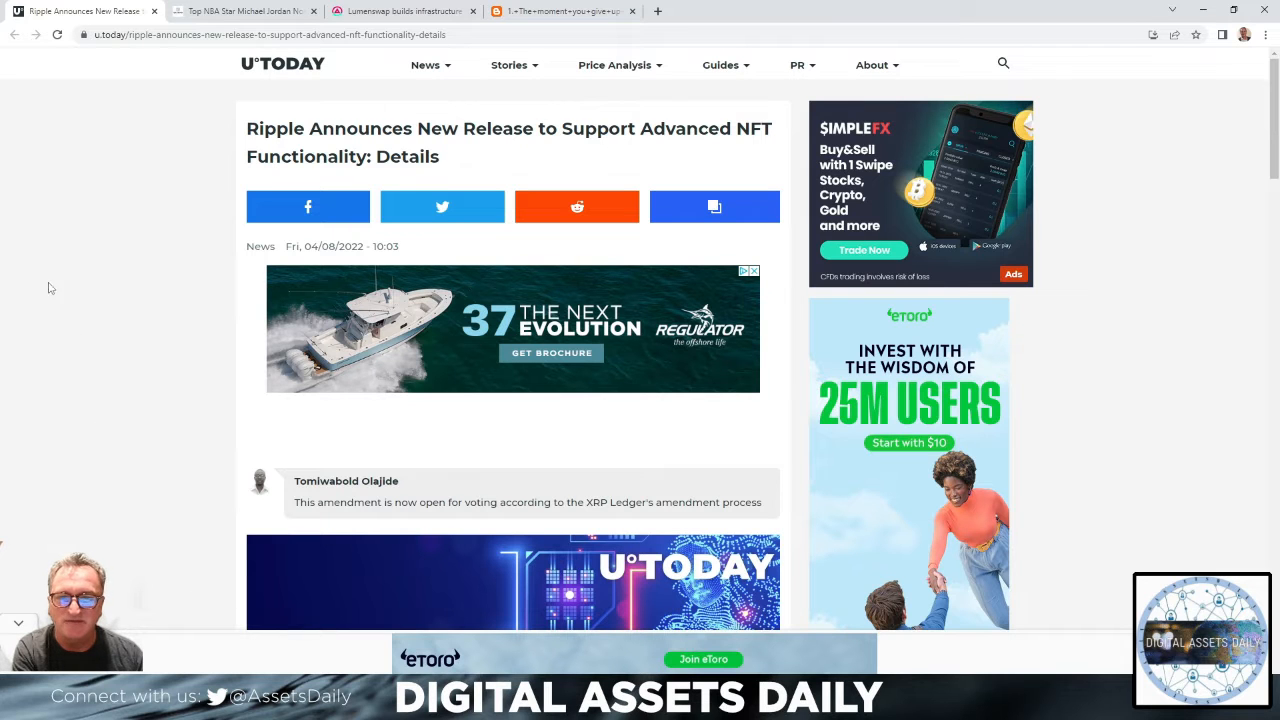
# Scroll past the header image and embedded tweet to the XLS-20 release-notes amendment details
pyautogui.scroll(-3)
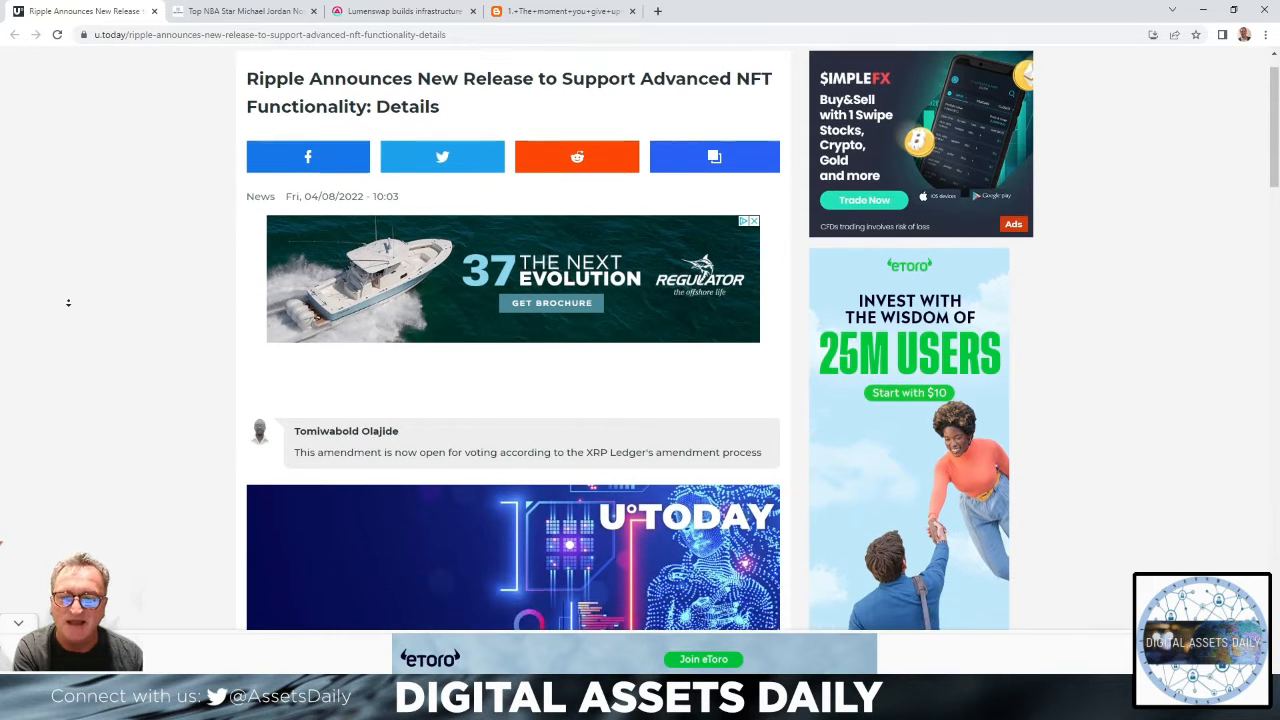
pyautogui.scroll(-3)
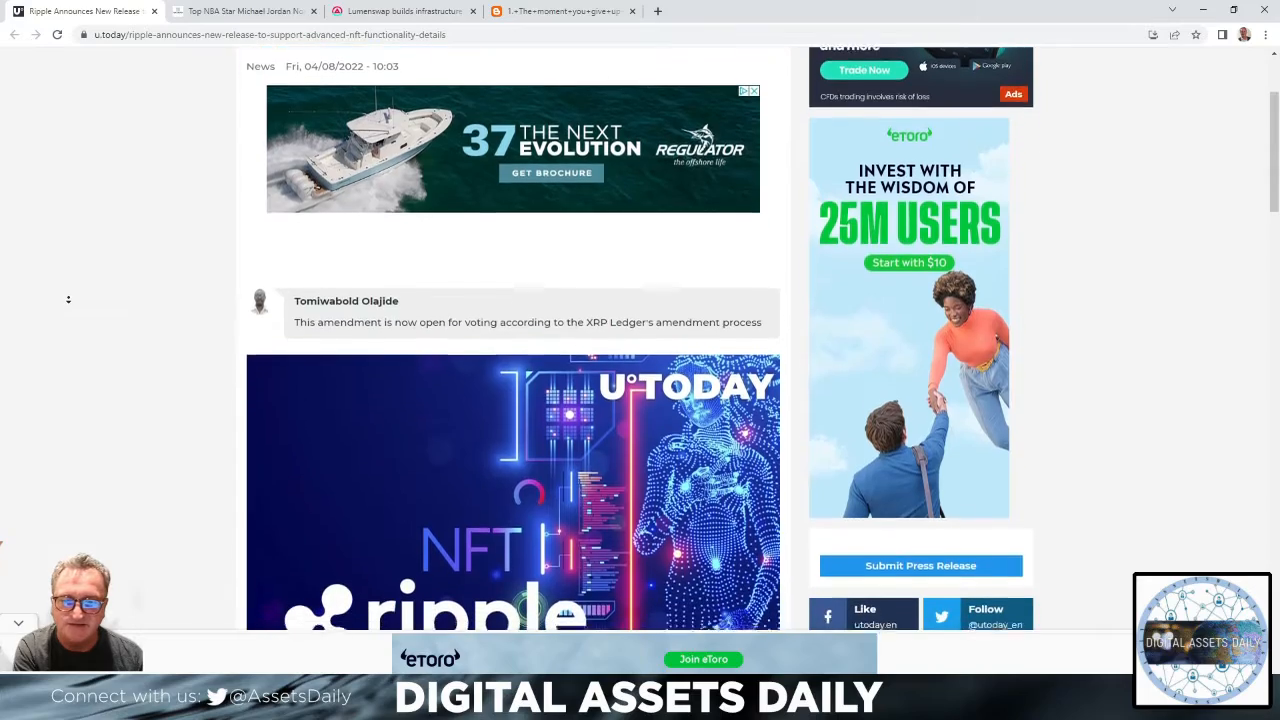
pyautogui.scroll(-3)
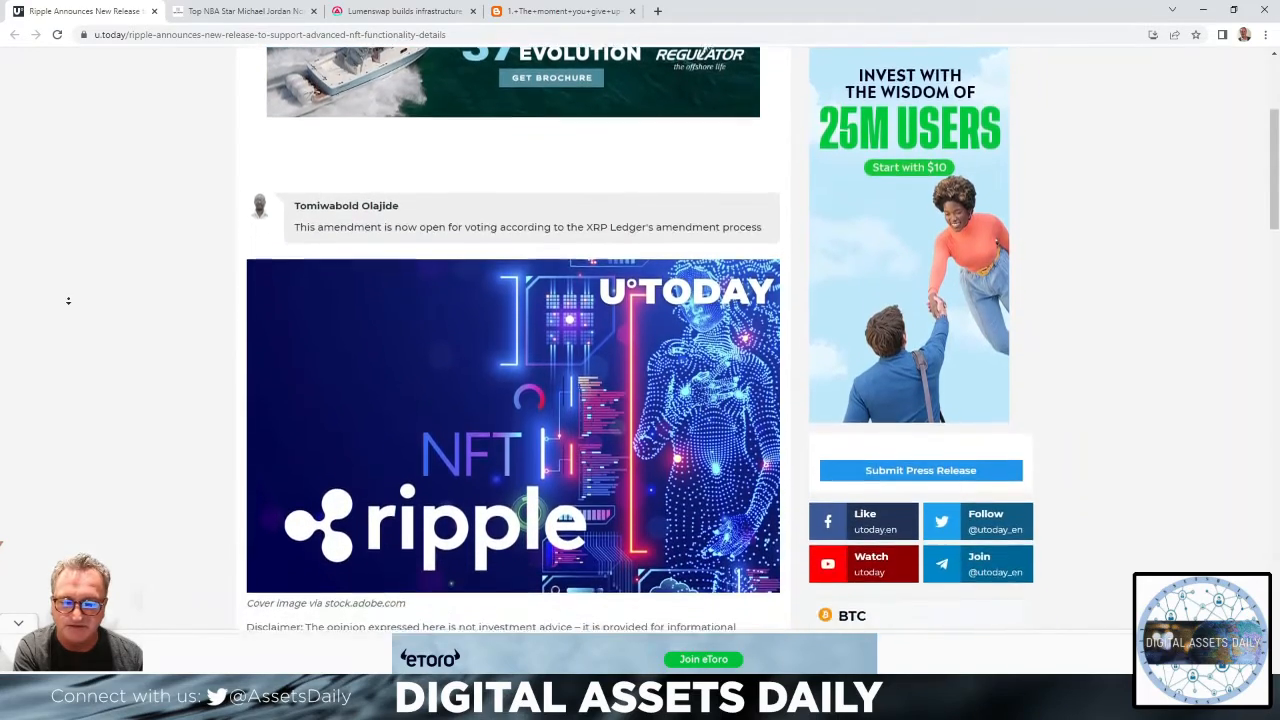
pyautogui.scroll(-3)
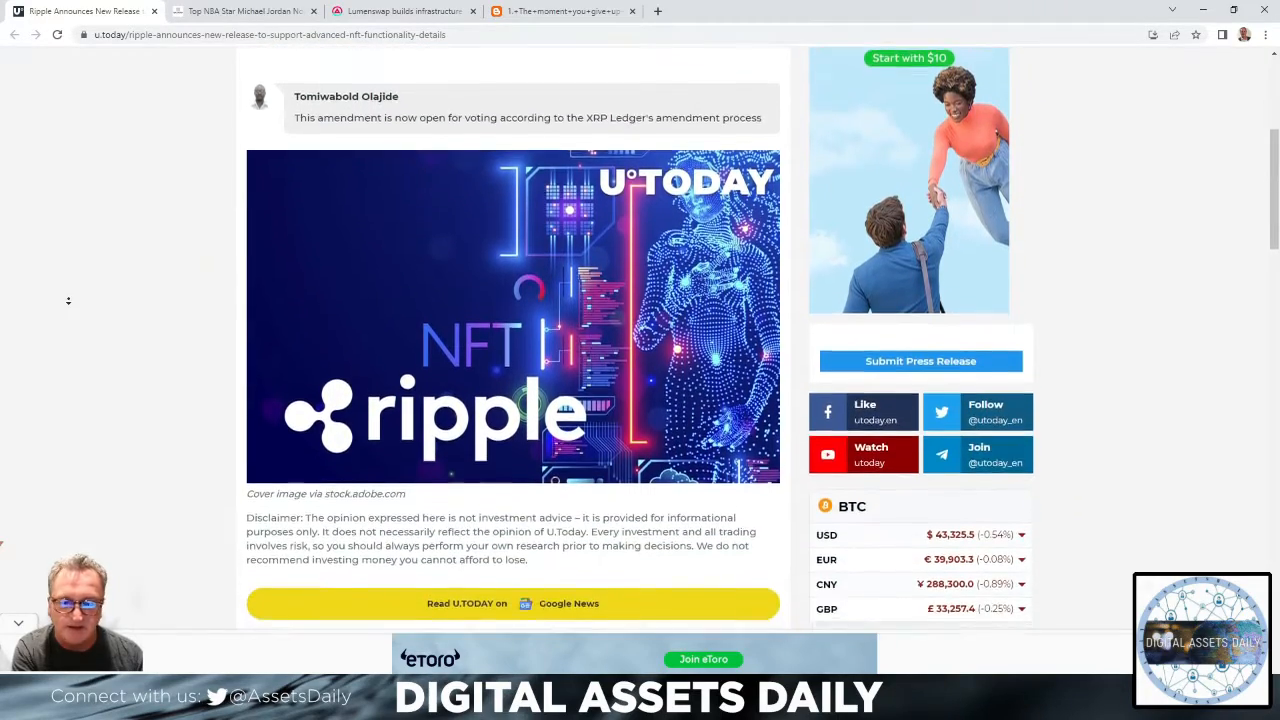
pyautogui.scroll(-3)
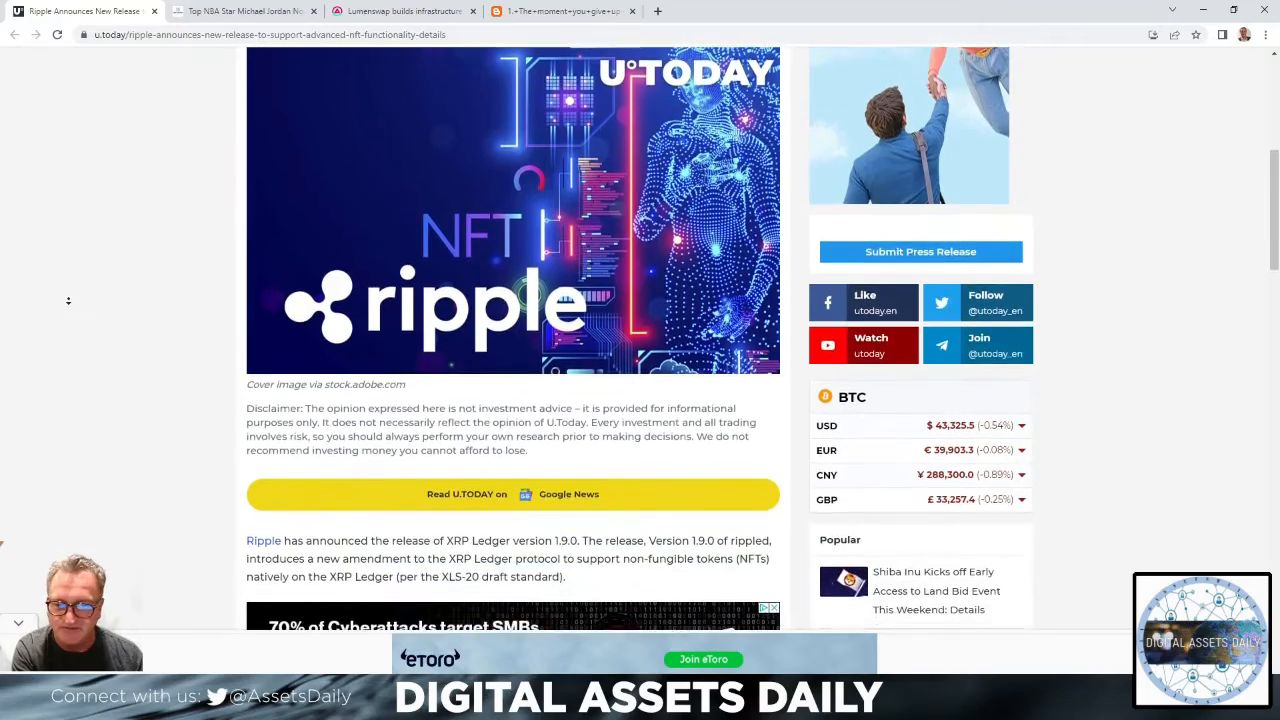
pyautogui.scroll(-3)
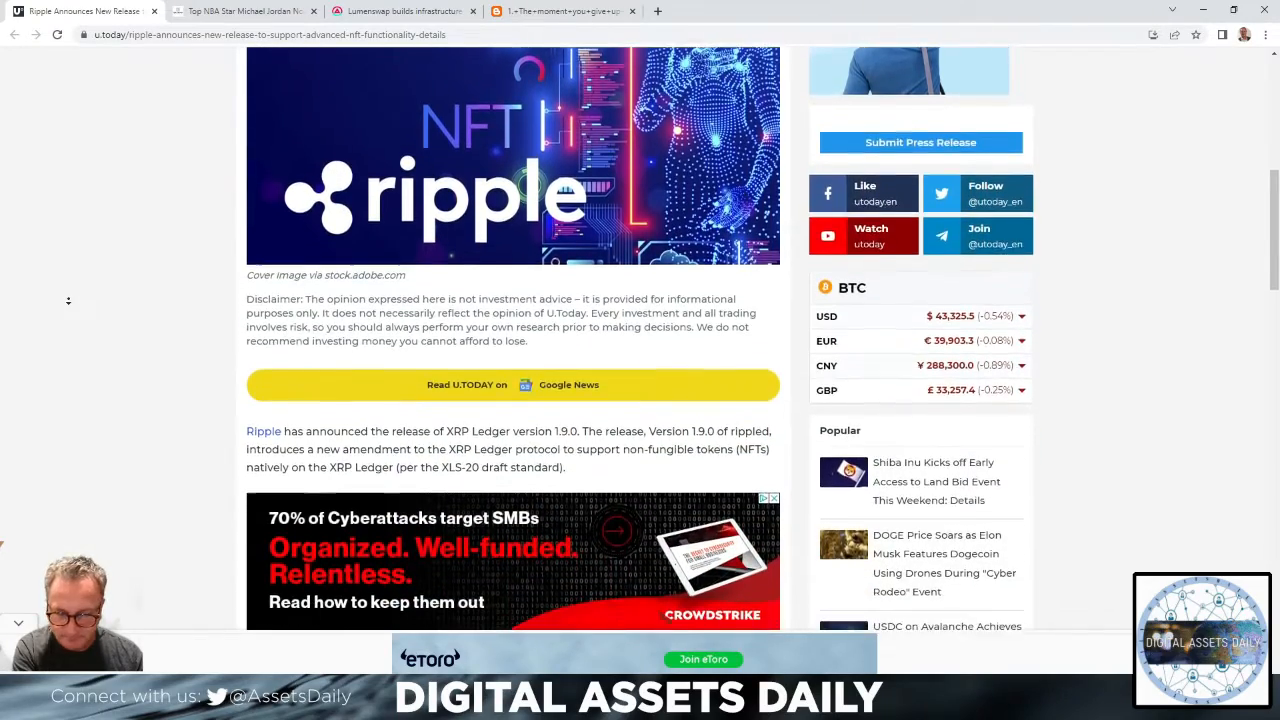
pyautogui.scroll(-3)
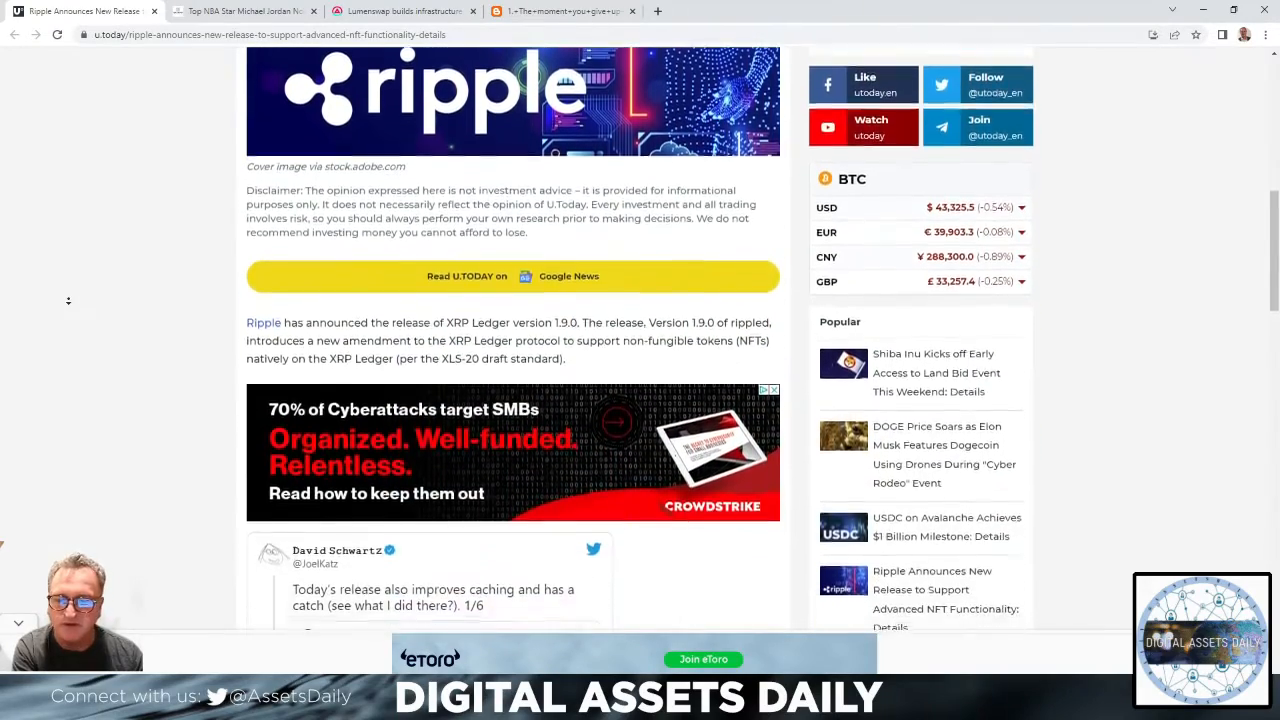
pyautogui.scroll(-3)
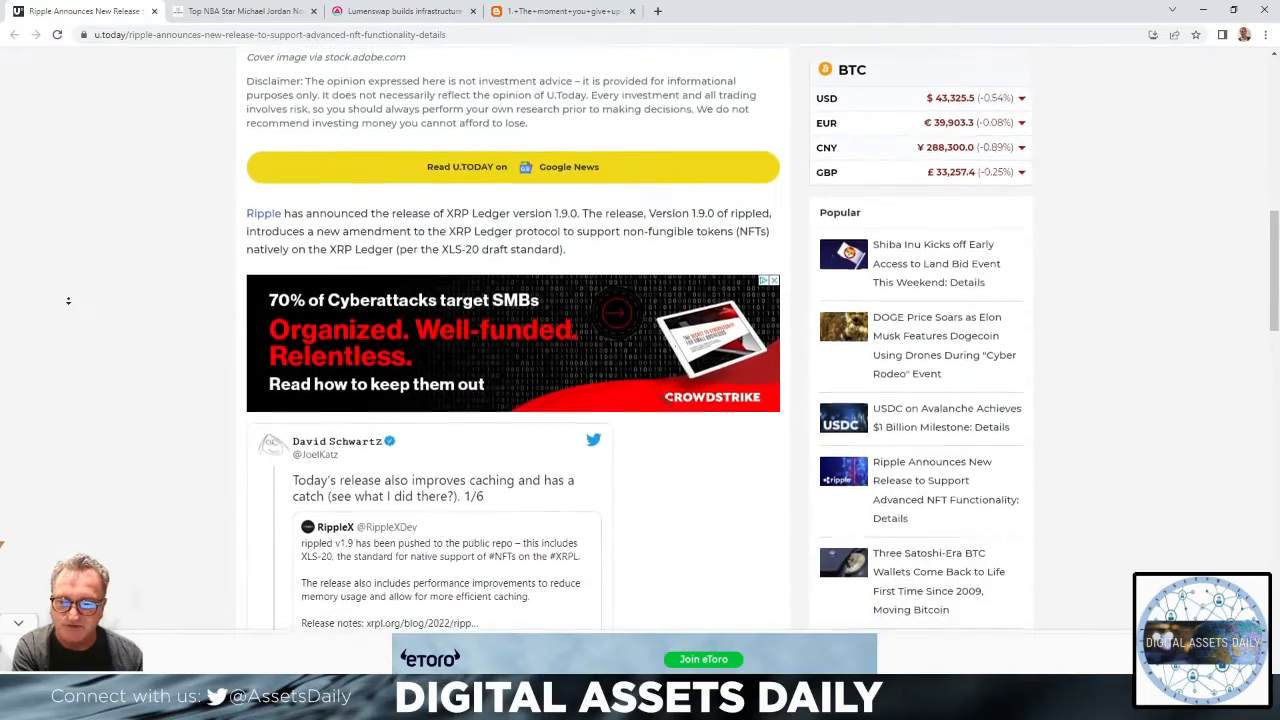
pyautogui.scroll(-3)
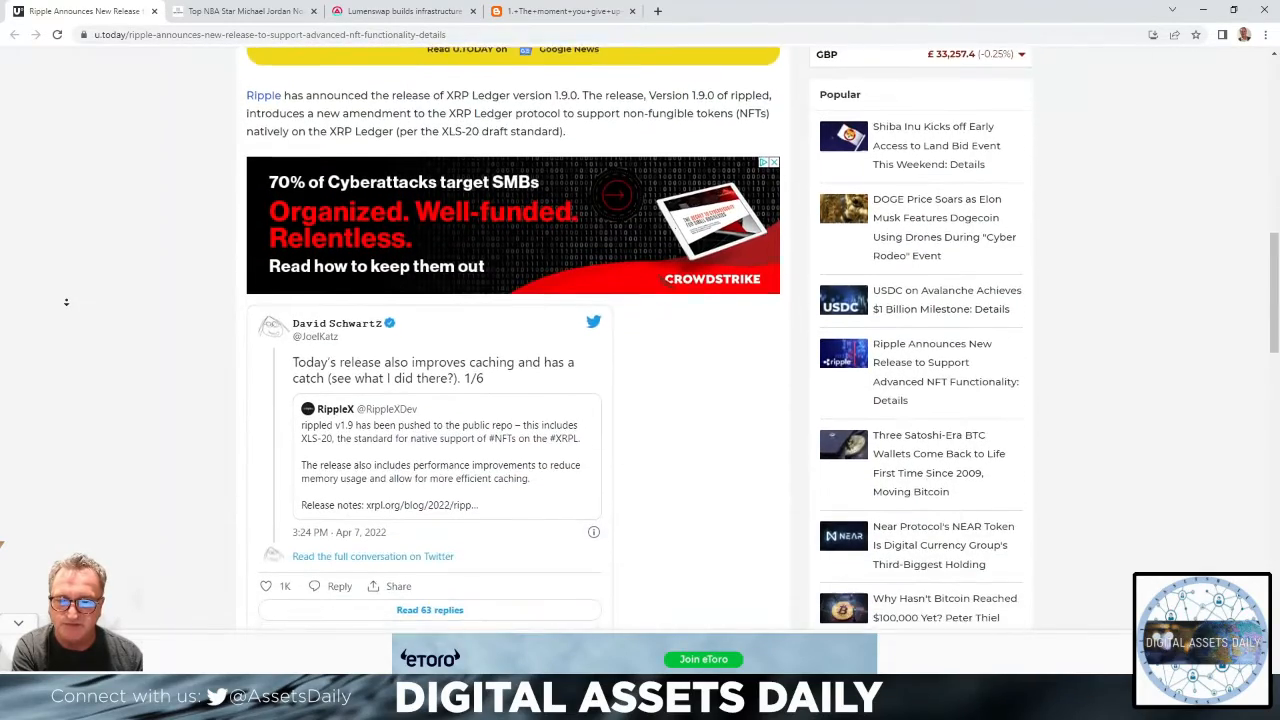
# Continue down to David Schwartz's CTO remarks, nudging back up briefly to reread a paragraph
pyautogui.scroll(-3)
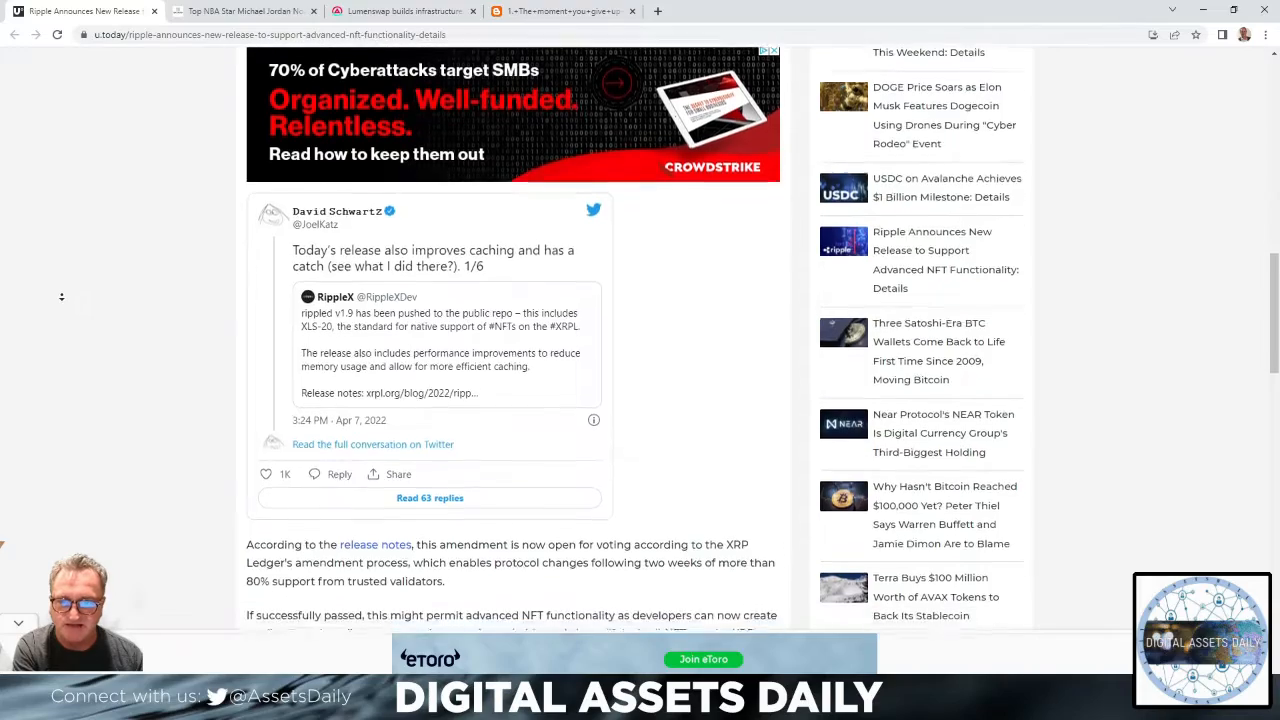
pyautogui.scroll(-3)
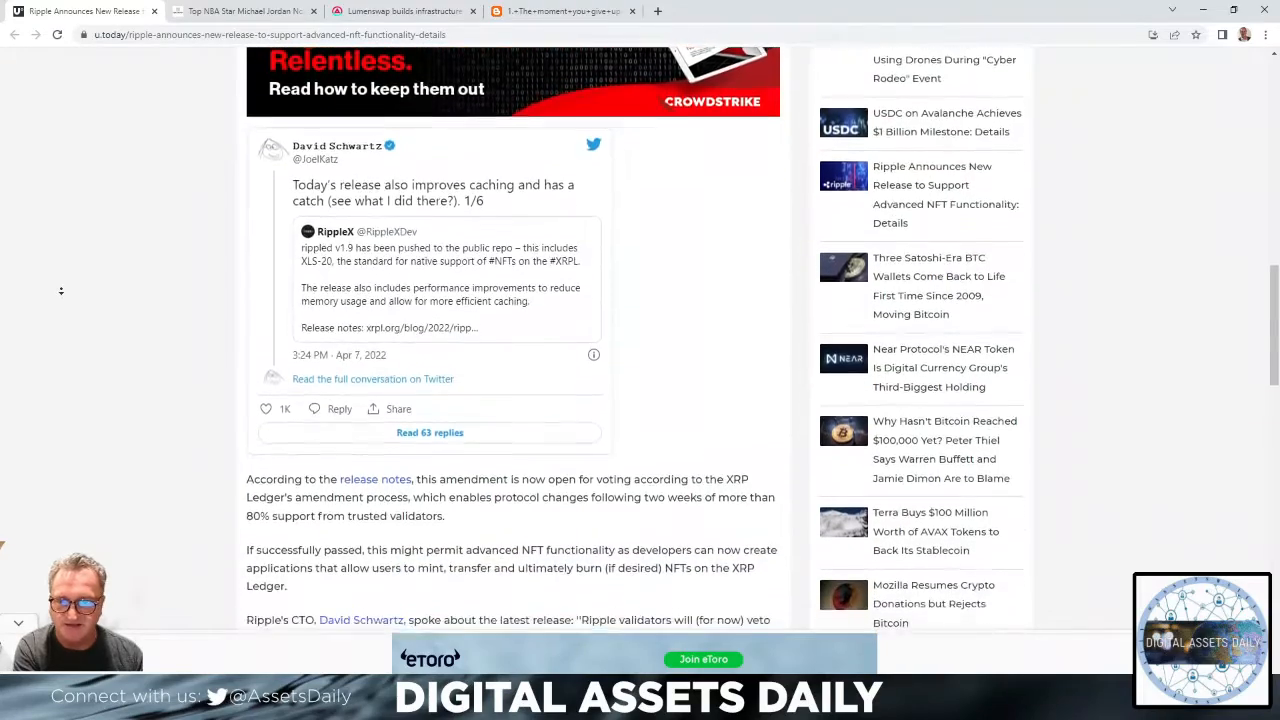
pyautogui.scroll(-3)
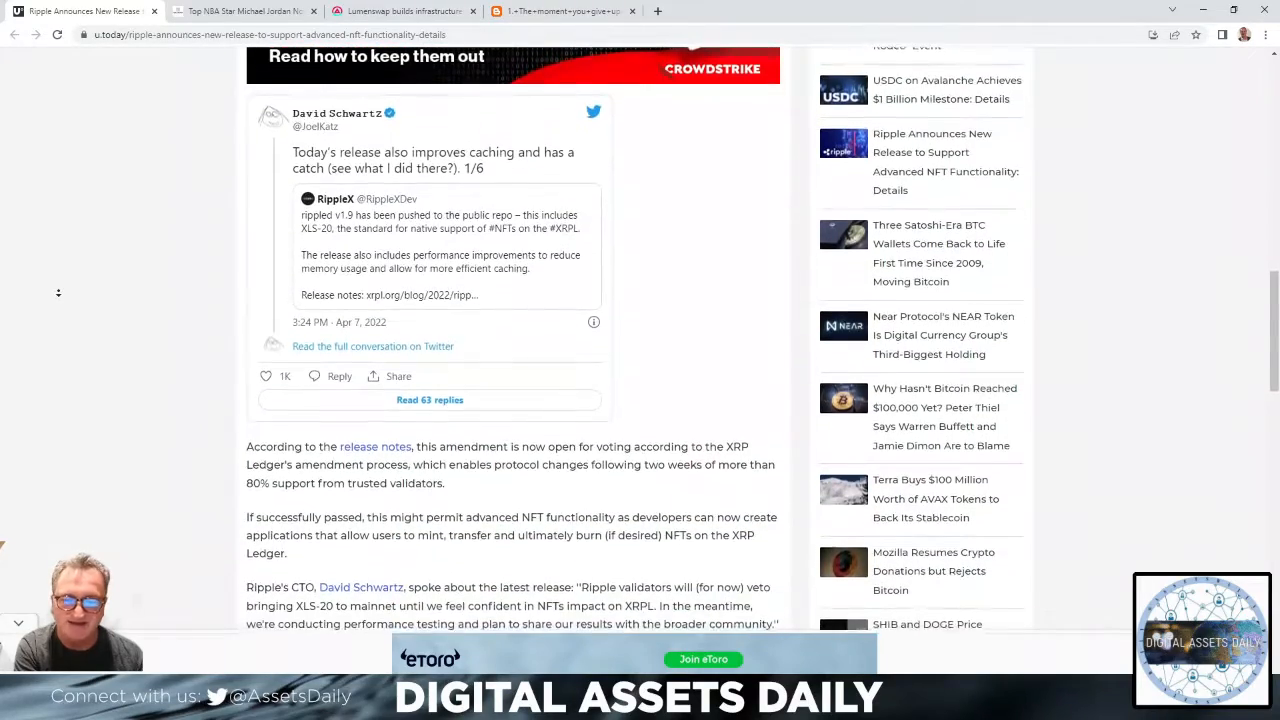
pyautogui.scroll(-3)
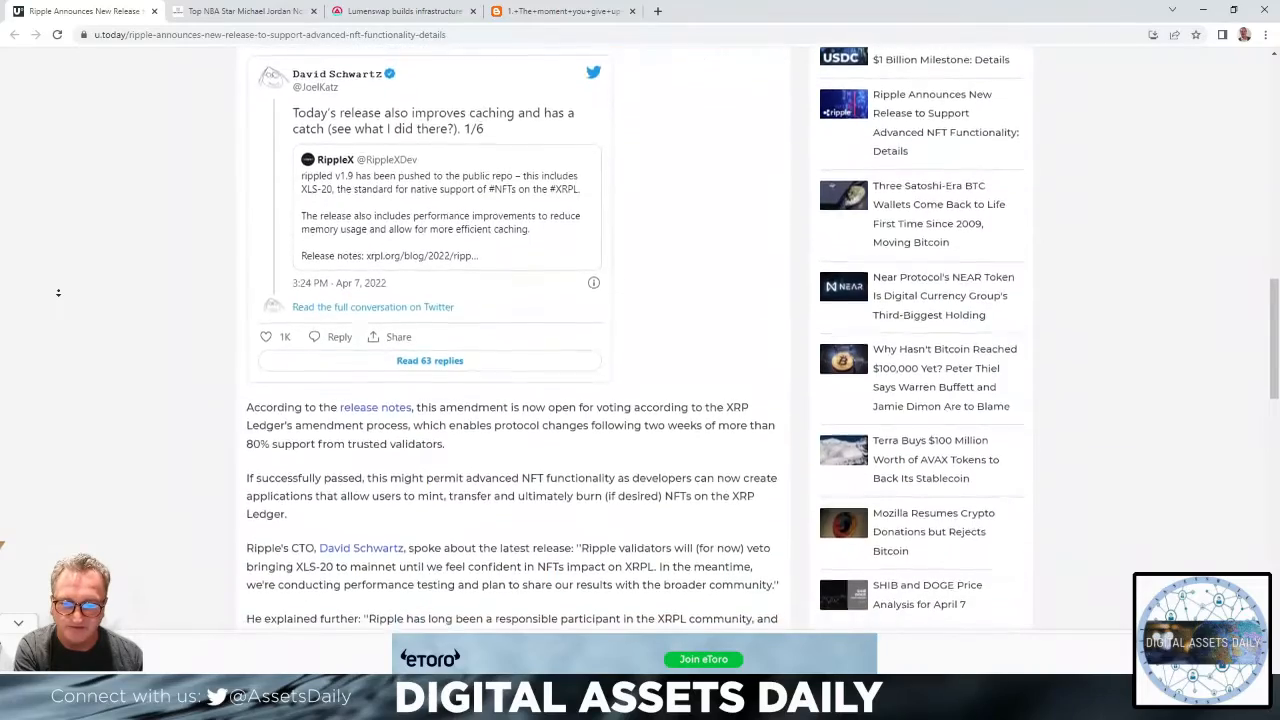
pyautogui.scroll(-3)
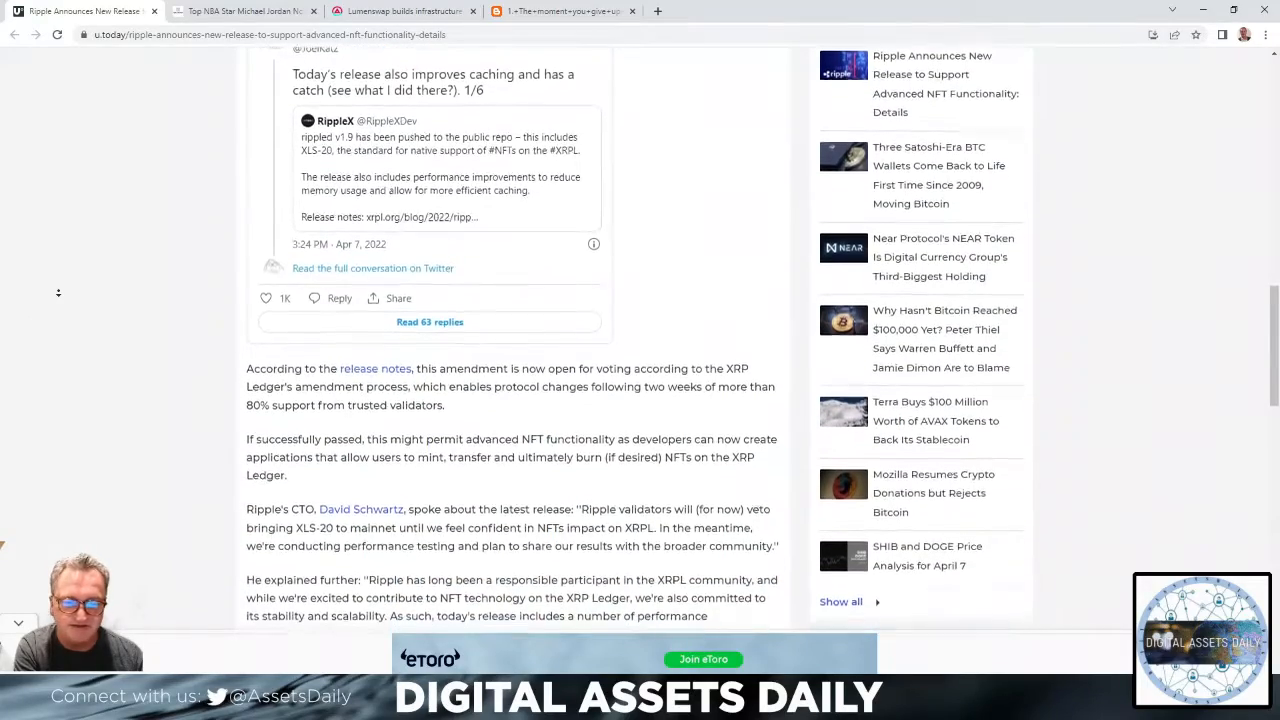
pyautogui.scroll(-3)
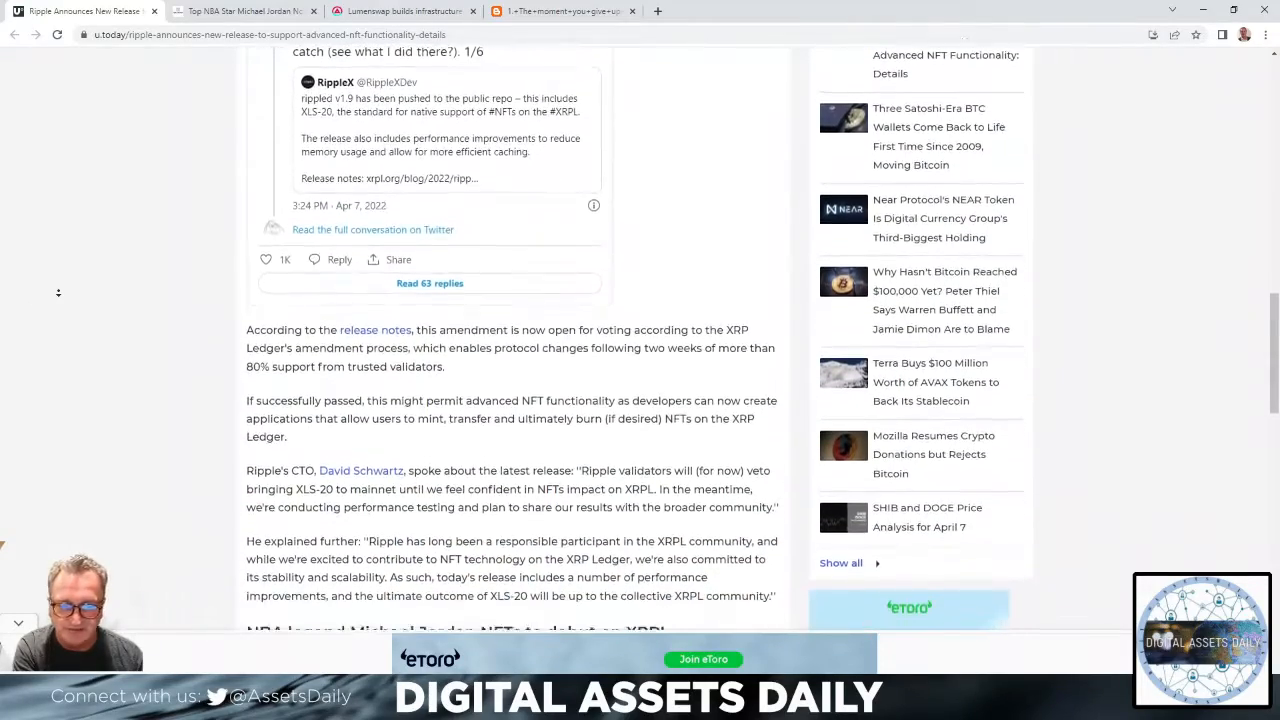
pyautogui.scroll(3)
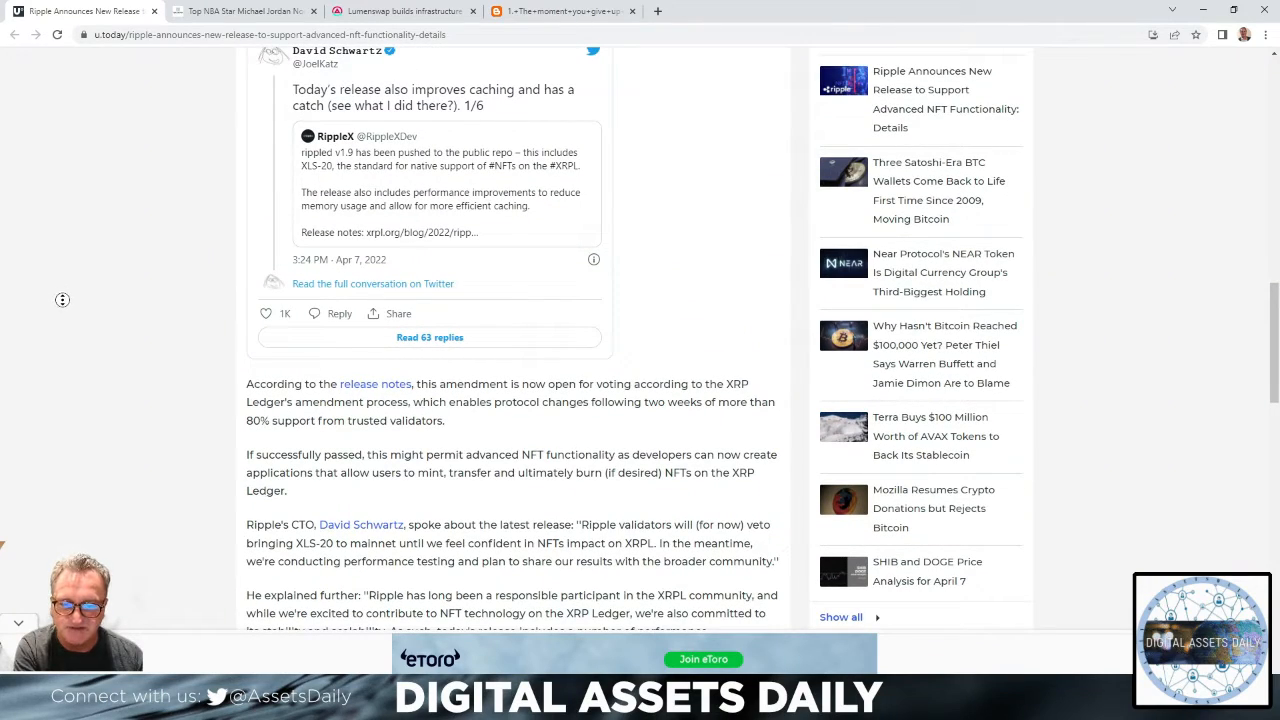
pyautogui.scroll(-3)
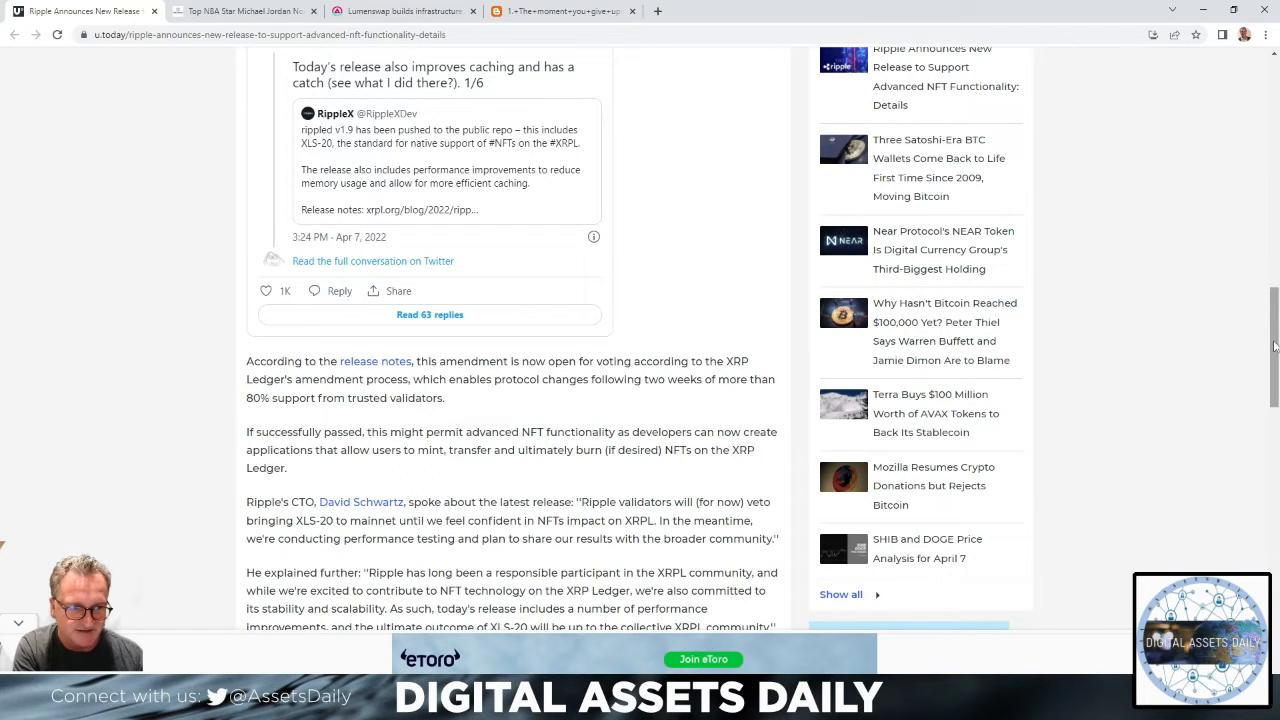
pyautogui.scroll(-3)
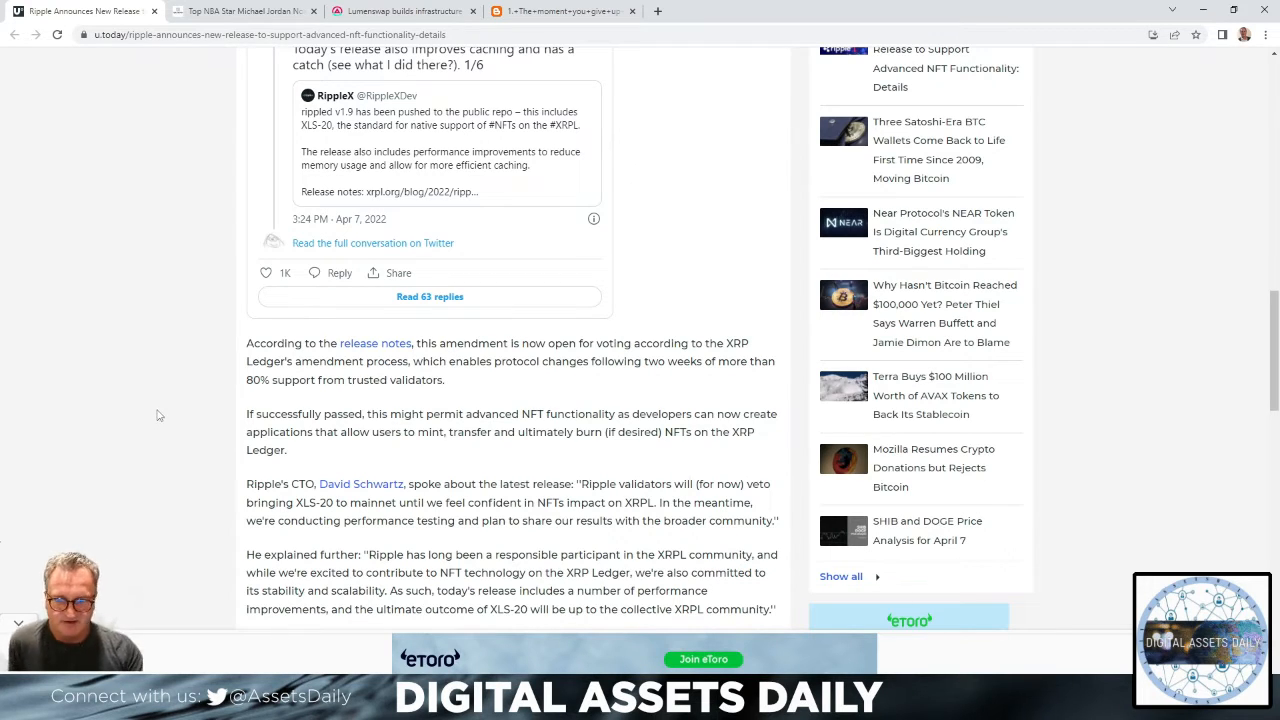
pyautogui.moveTo(150, 440)
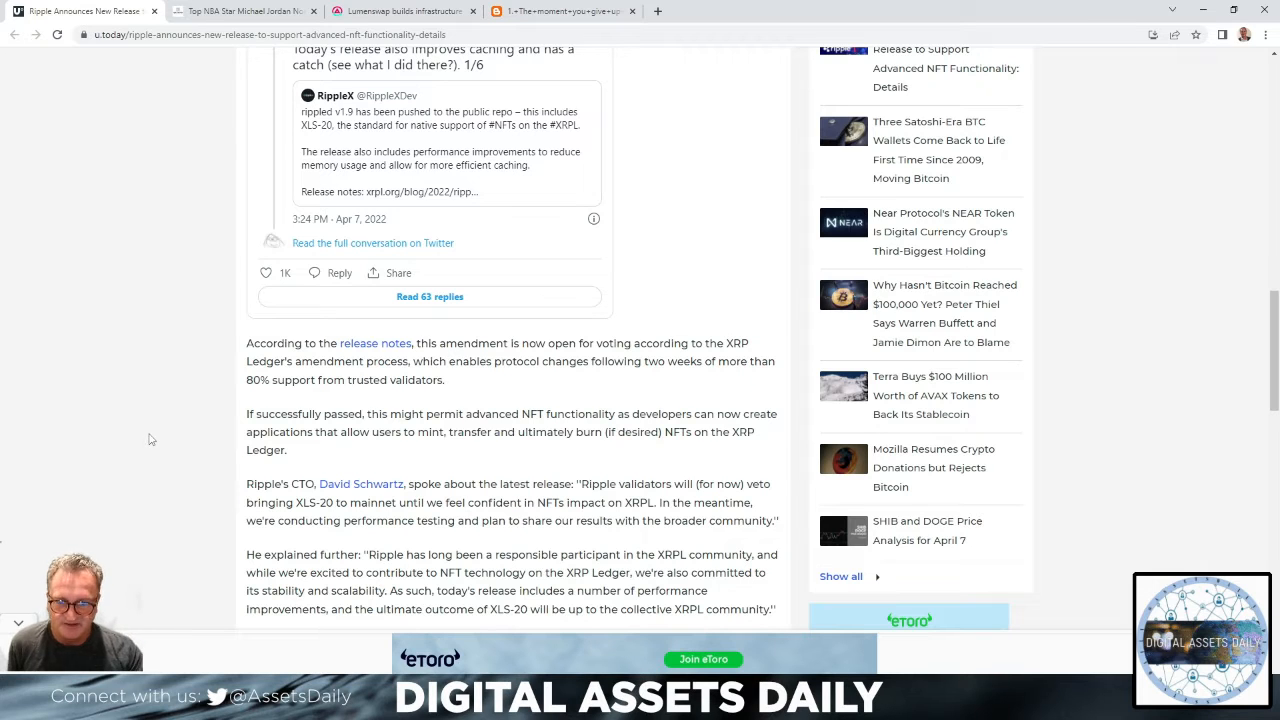
pyautogui.moveTo(144, 432)
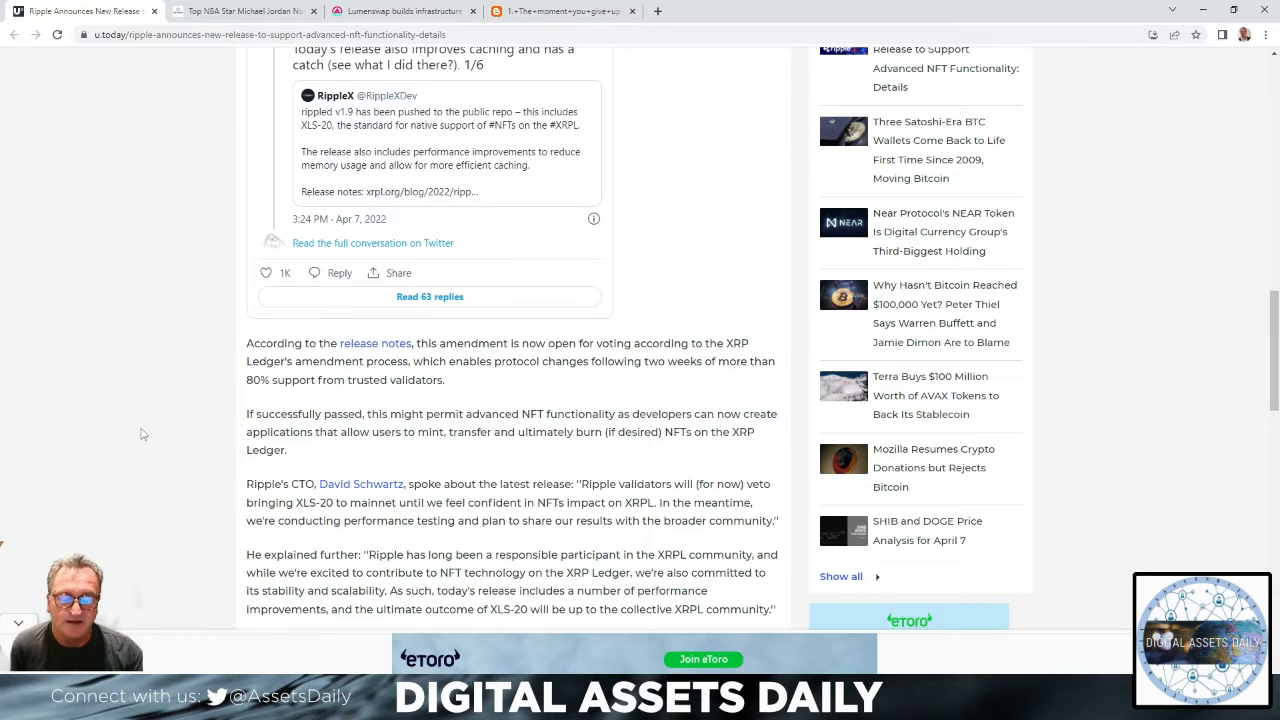
pyautogui.moveTo(130, 452)
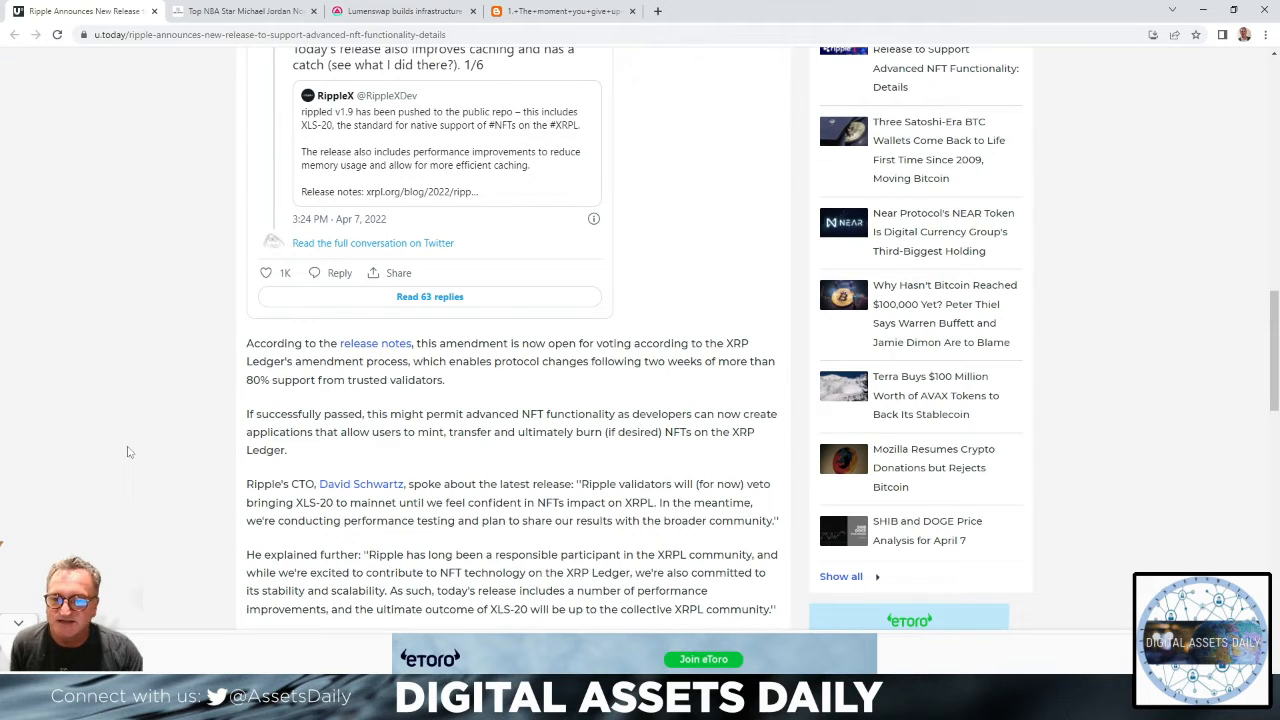
pyautogui.moveTo(182, 404)
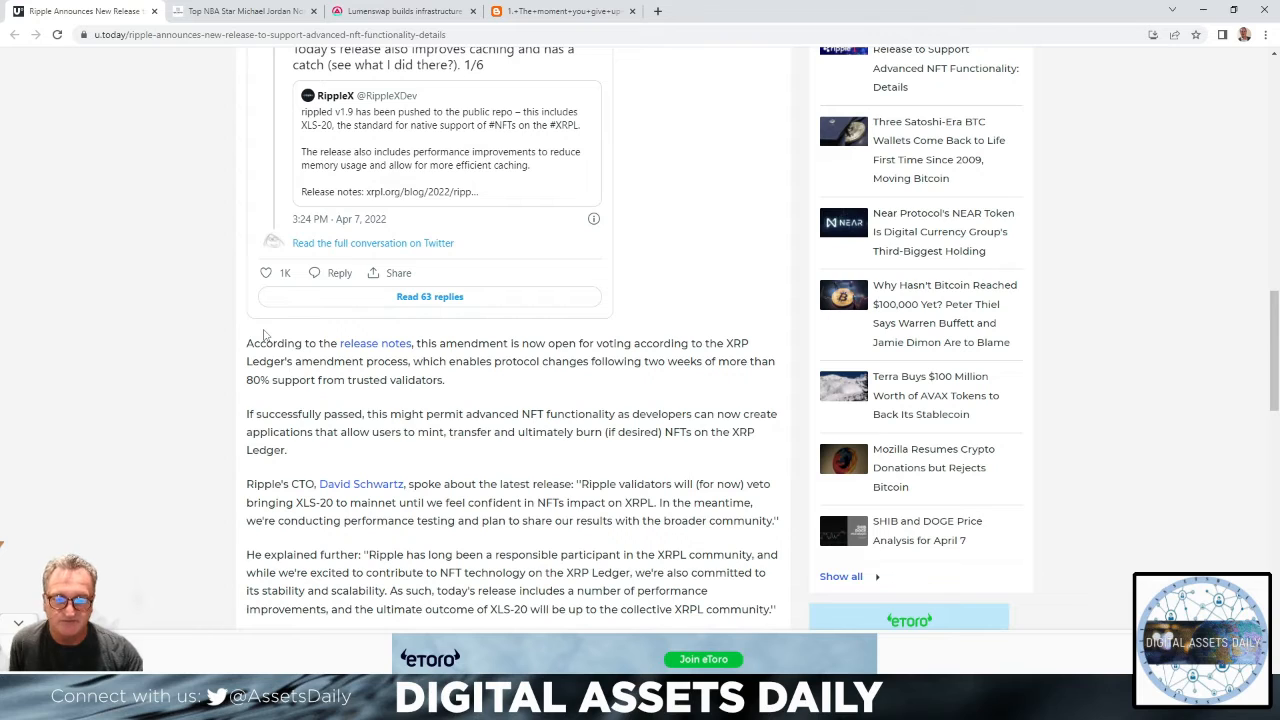
pyautogui.moveTo(270, 332)
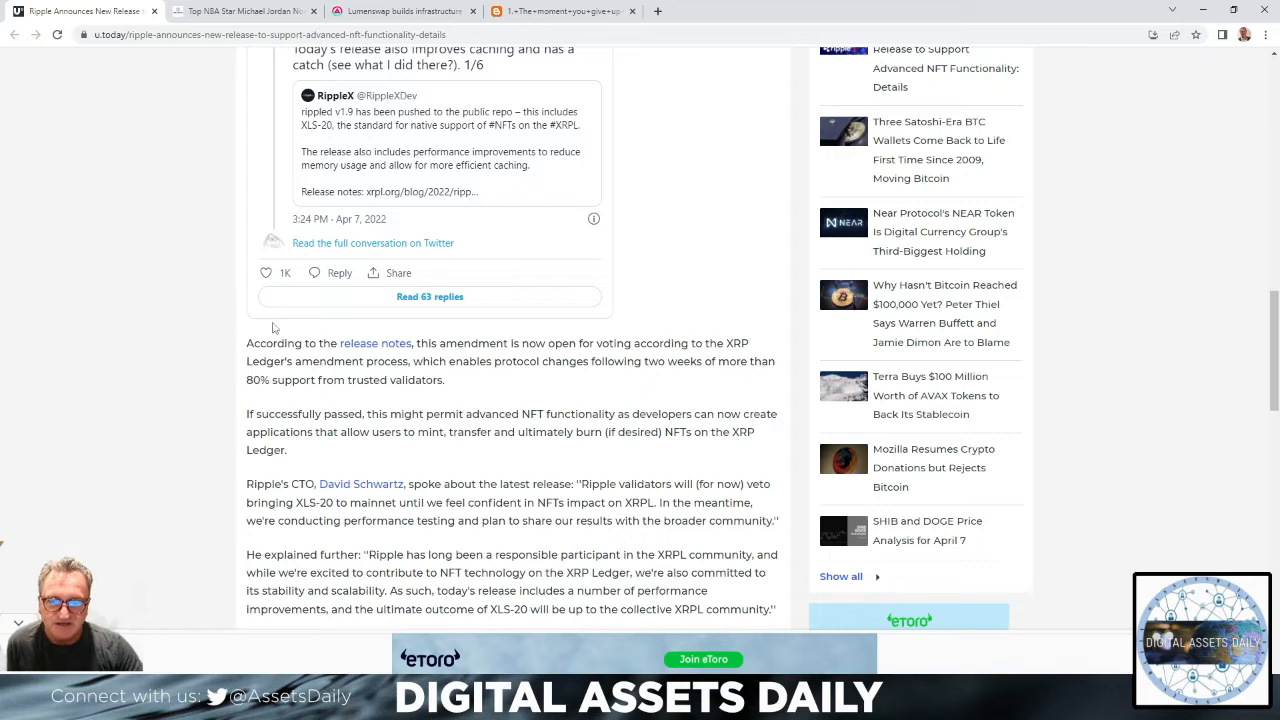
pyautogui.moveTo(244, 338)
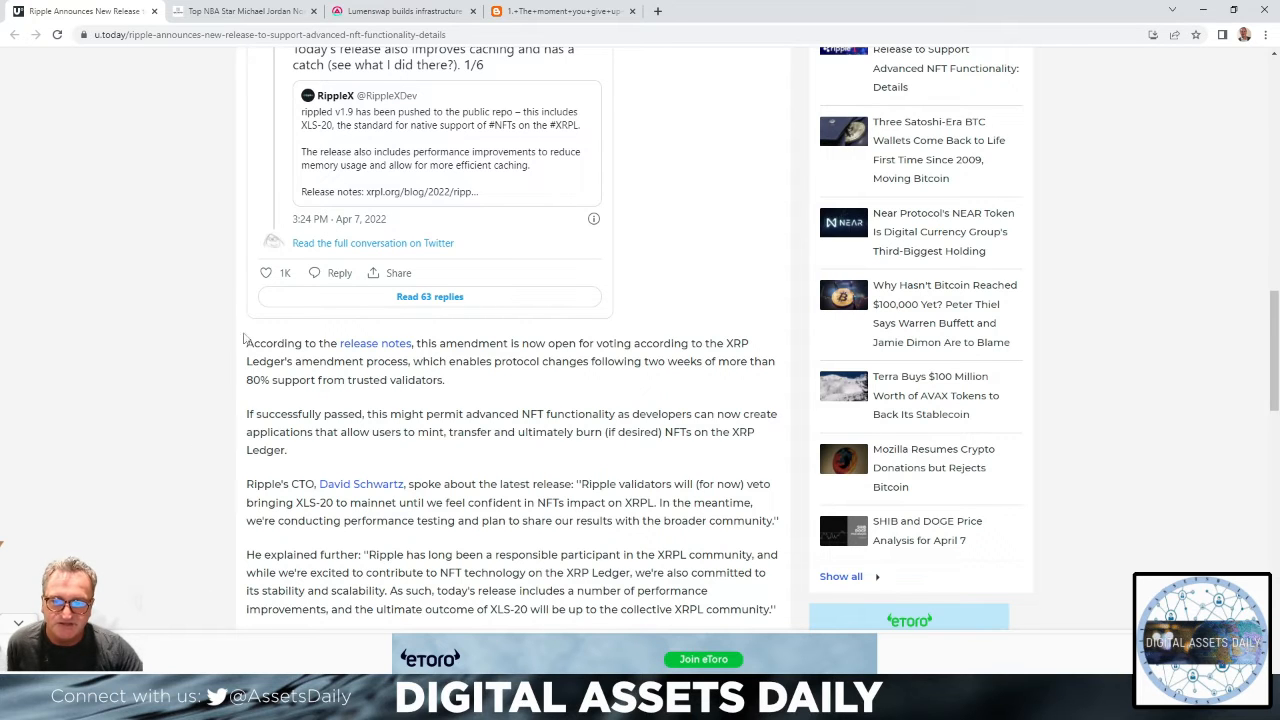
pyautogui.moveTo(218, 472)
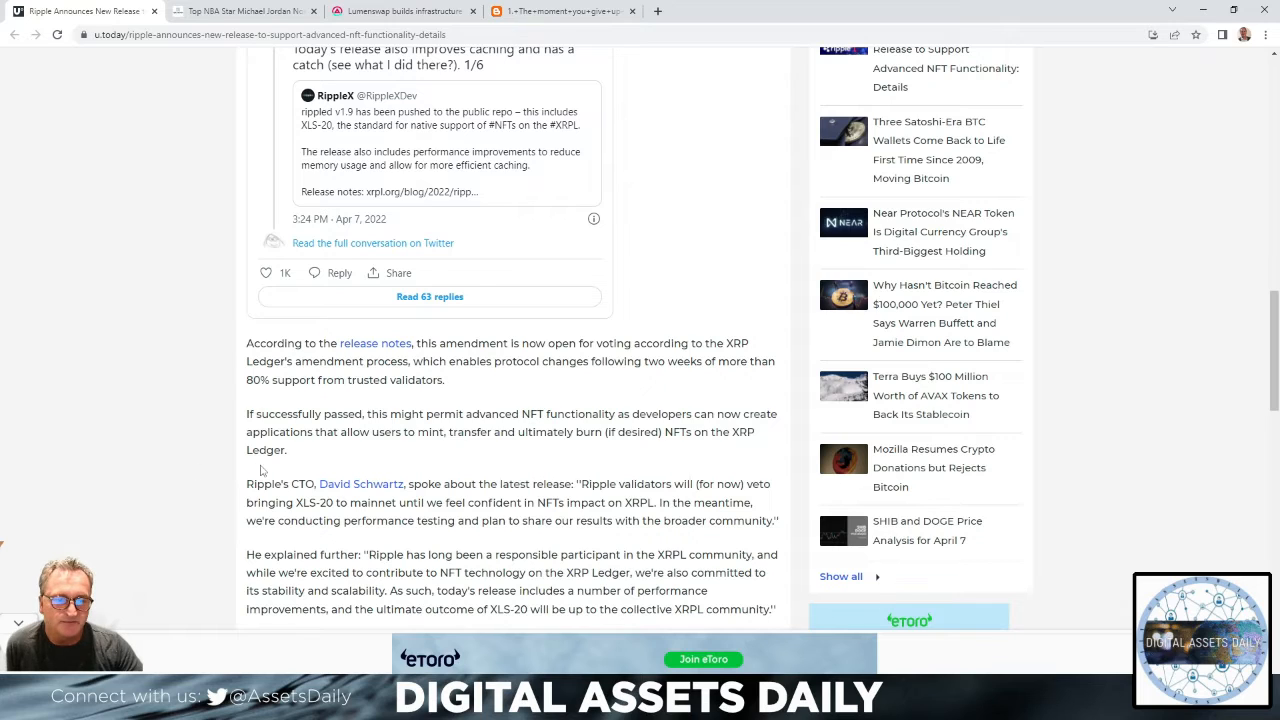
pyautogui.moveTo(238, 464)
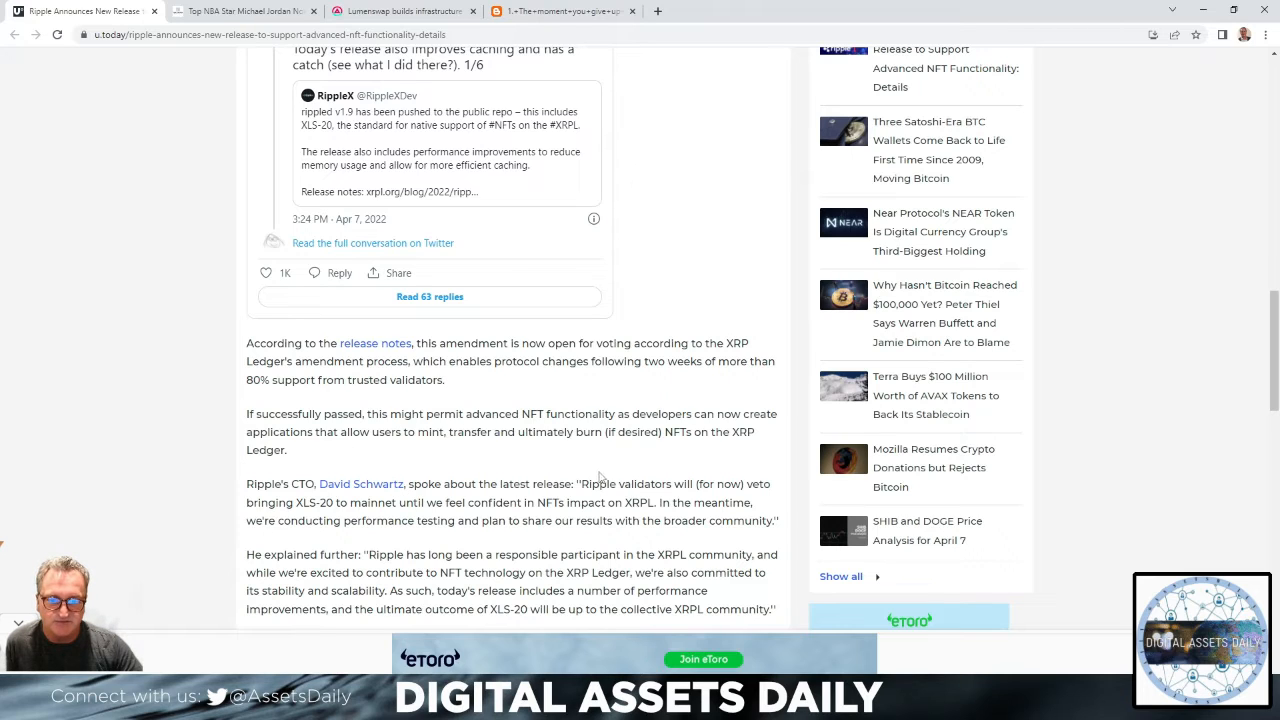
pyautogui.moveTo(390, 476)
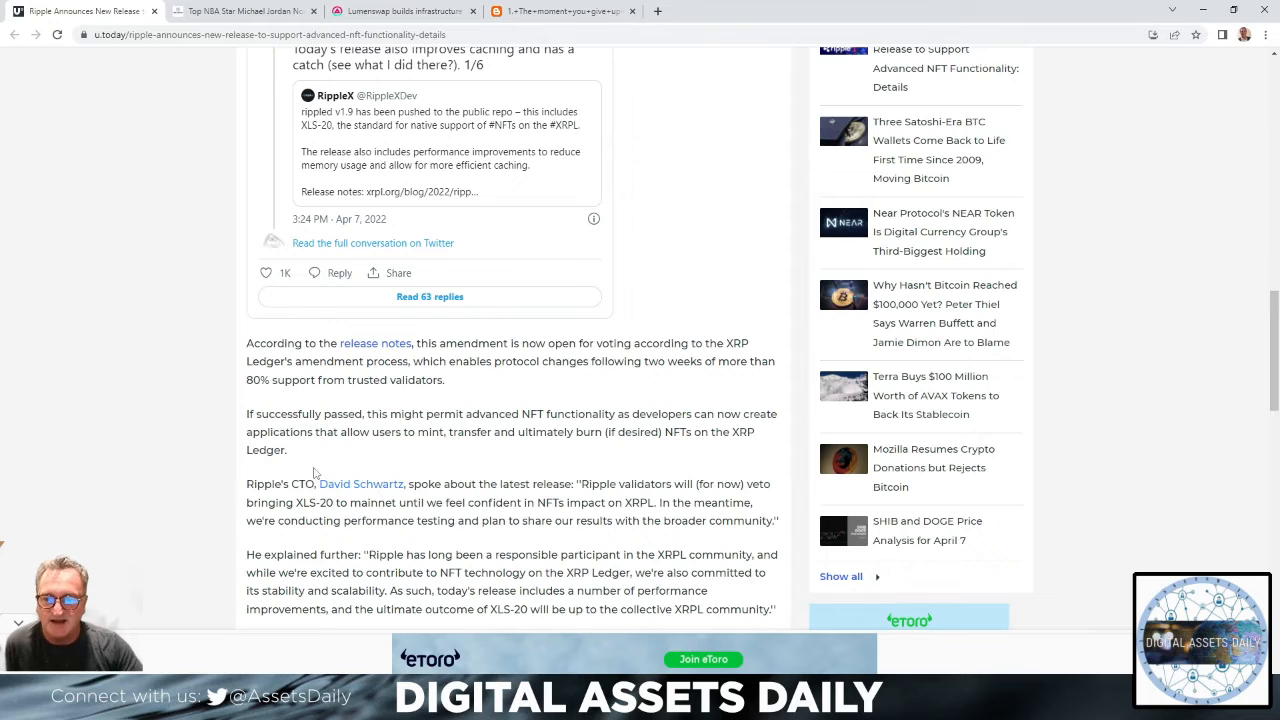
pyautogui.moveTo(244, 468)
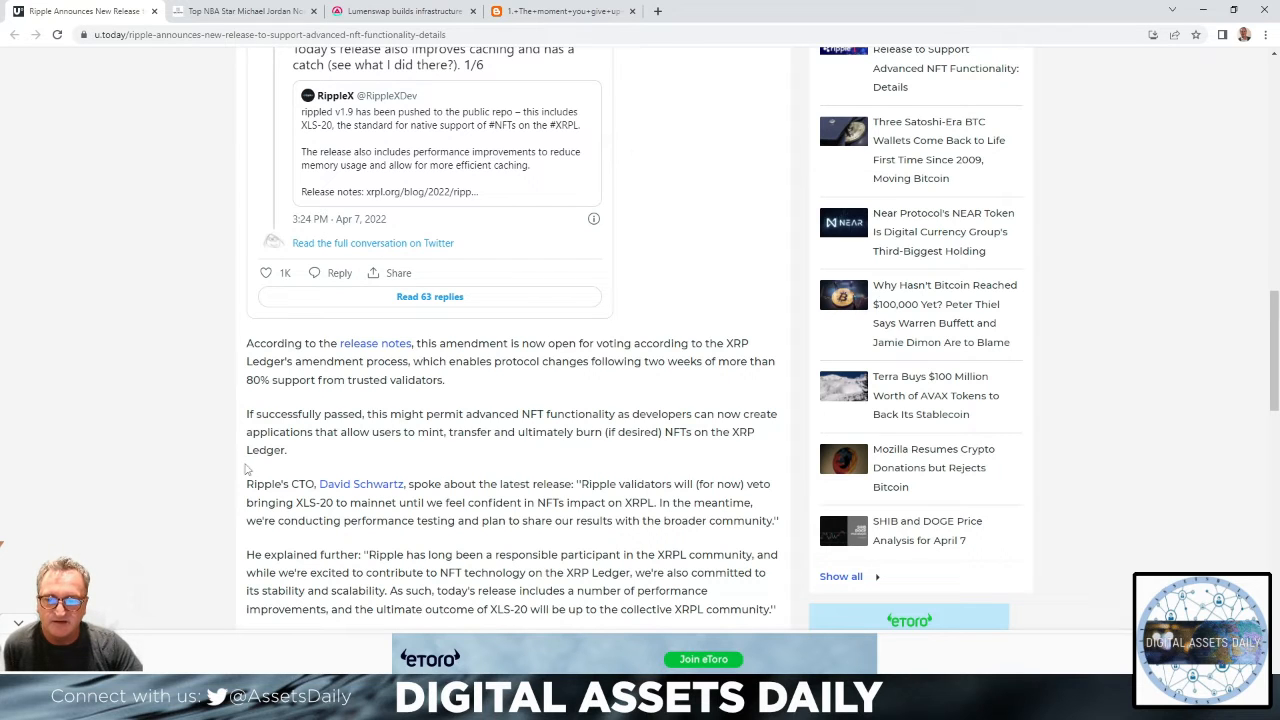
pyautogui.moveTo(162, 452)
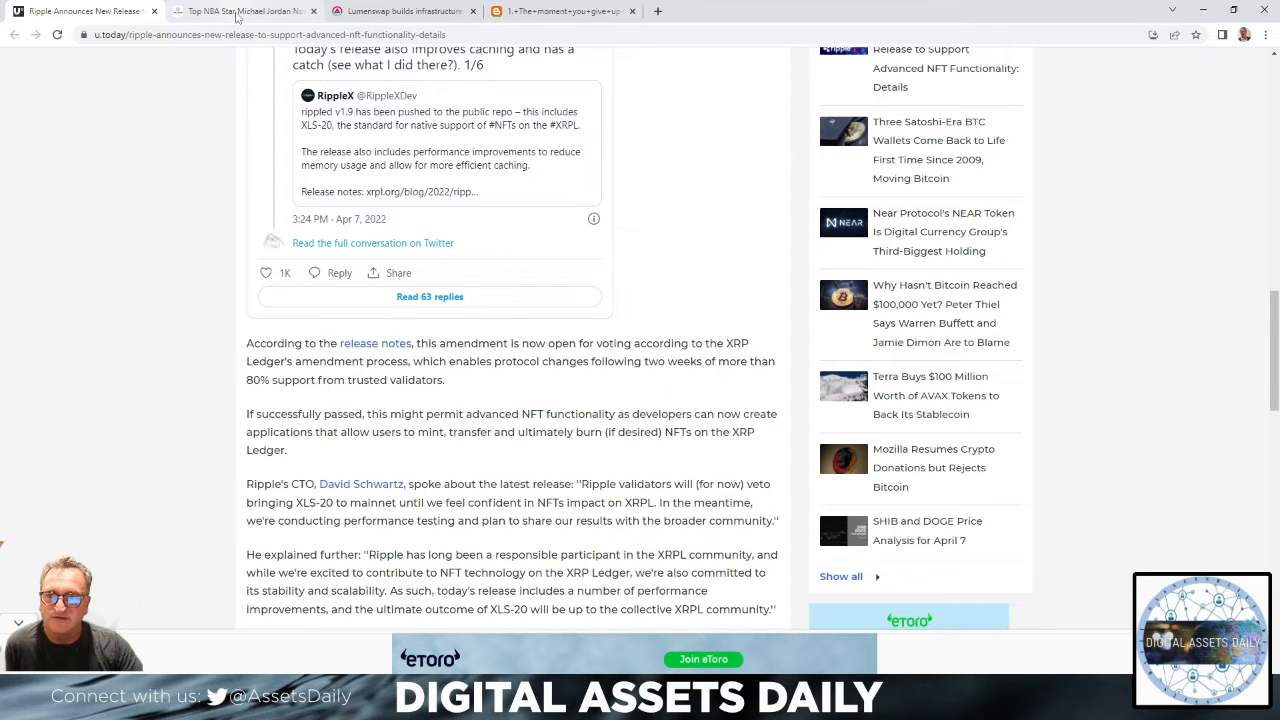
# Switch to The Crypto Basic Michael Jordan NFT tab and read down to Ripple's Creator Fund tweet
pyautogui.click(244, 12)
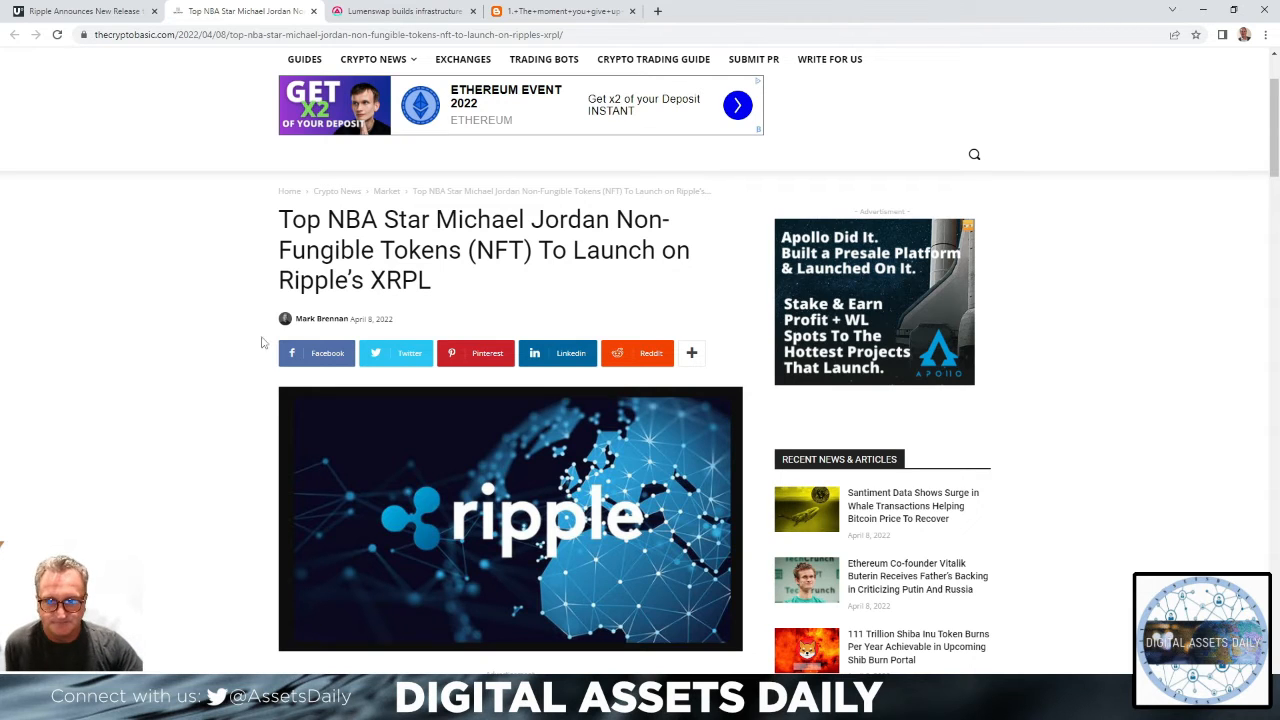
pyautogui.moveTo(212, 304)
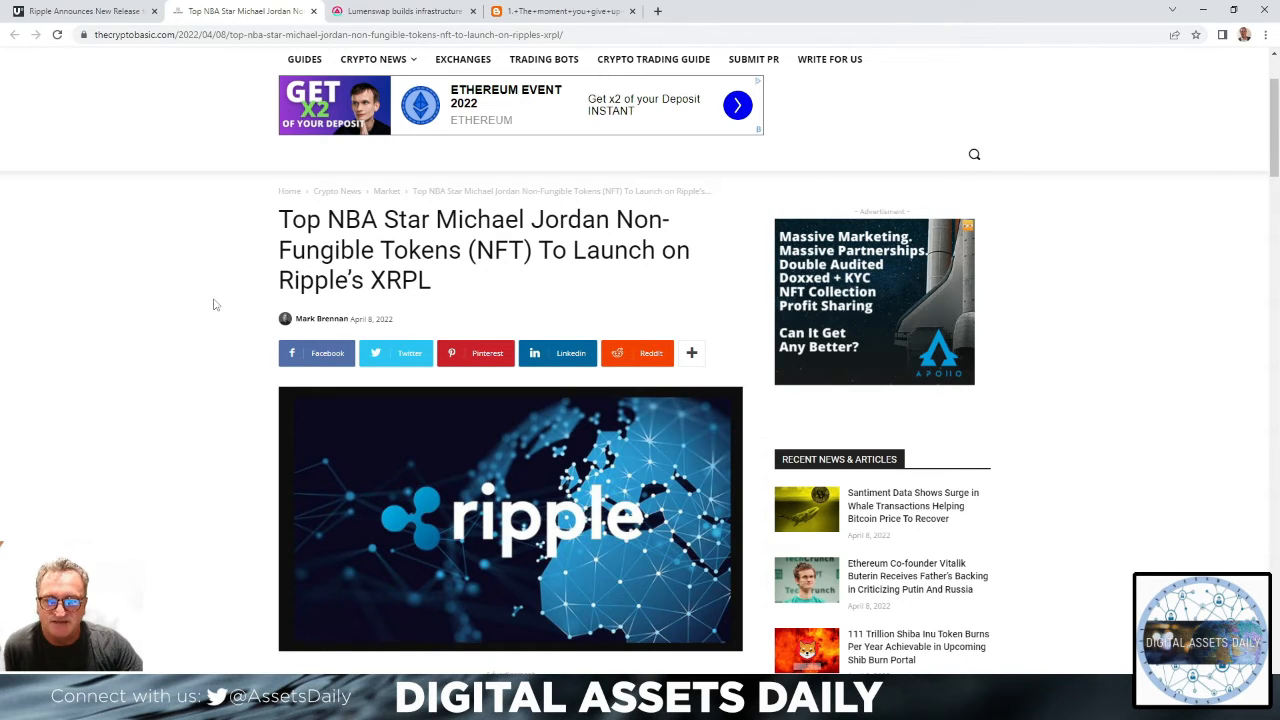
pyautogui.scroll(-3)
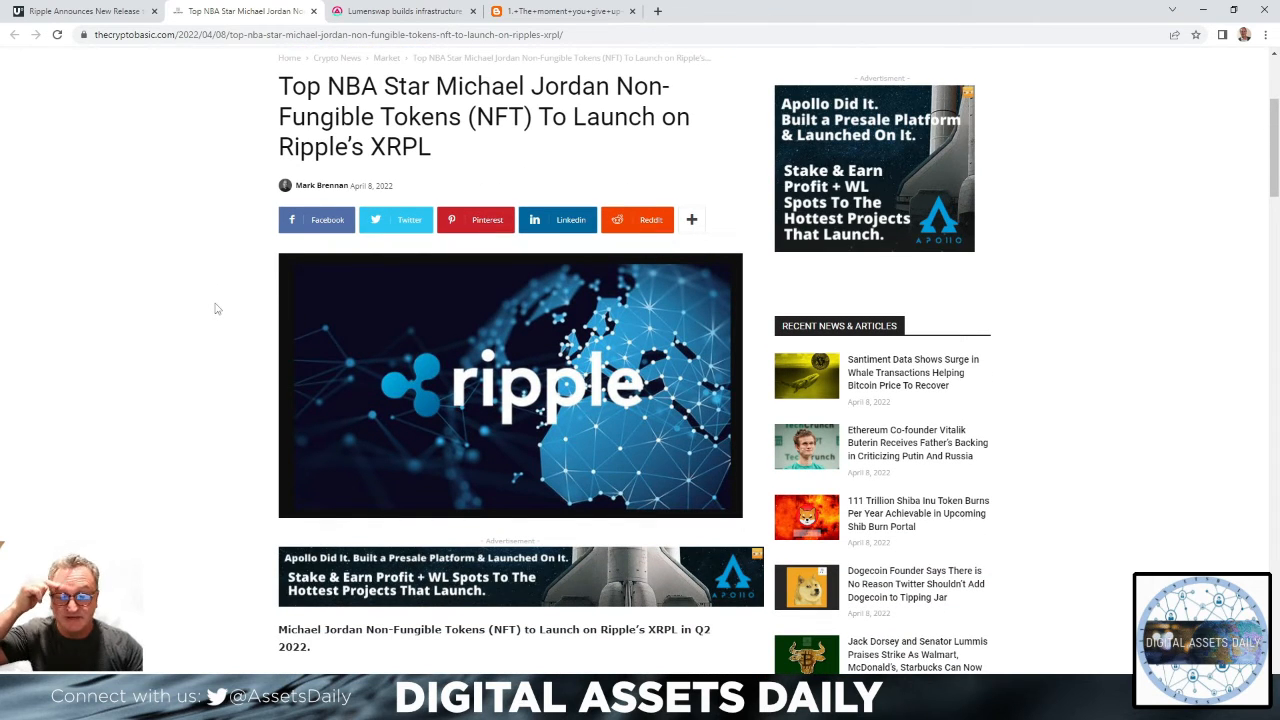
pyautogui.moveTo(200, 308)
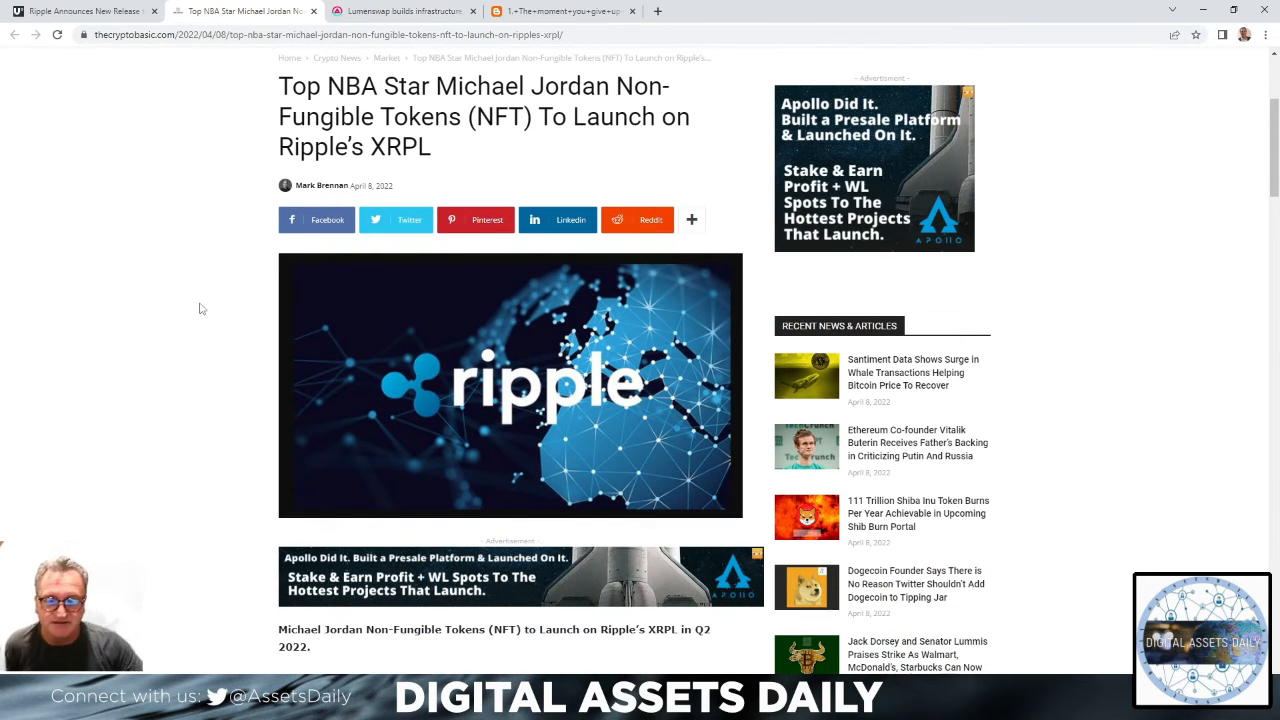
pyautogui.scroll(-3)
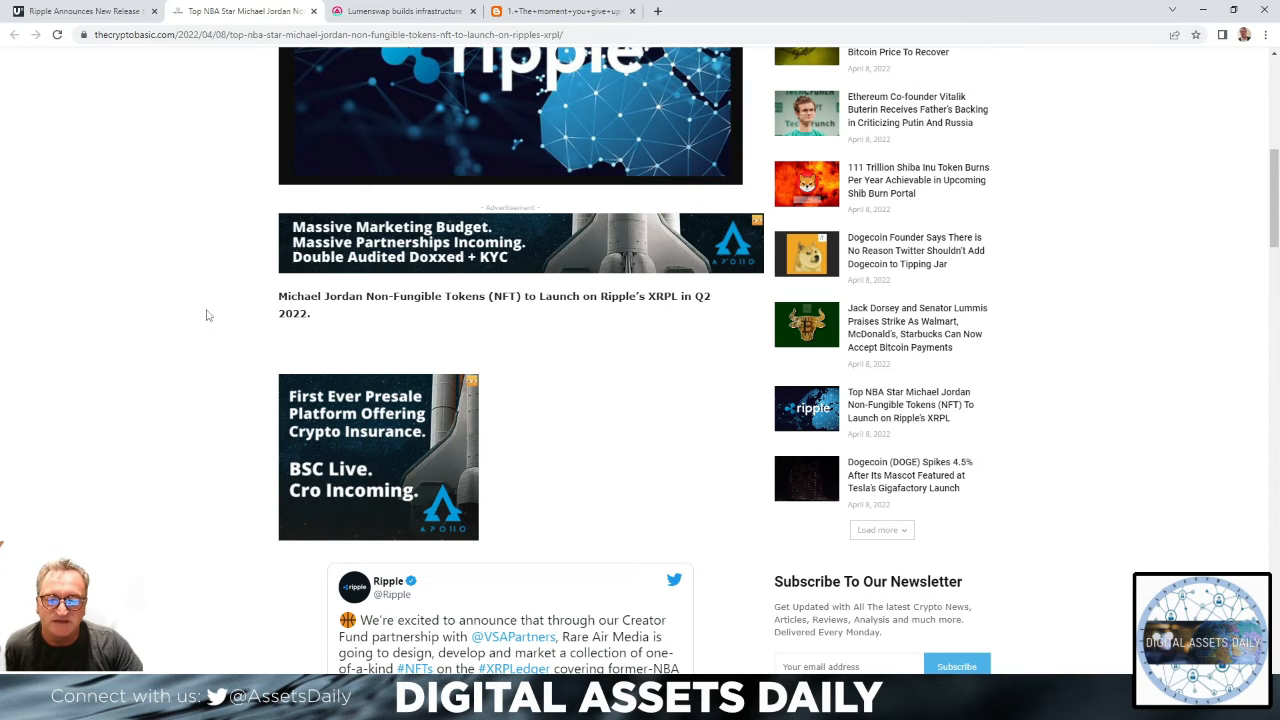
pyautogui.scroll(-3)
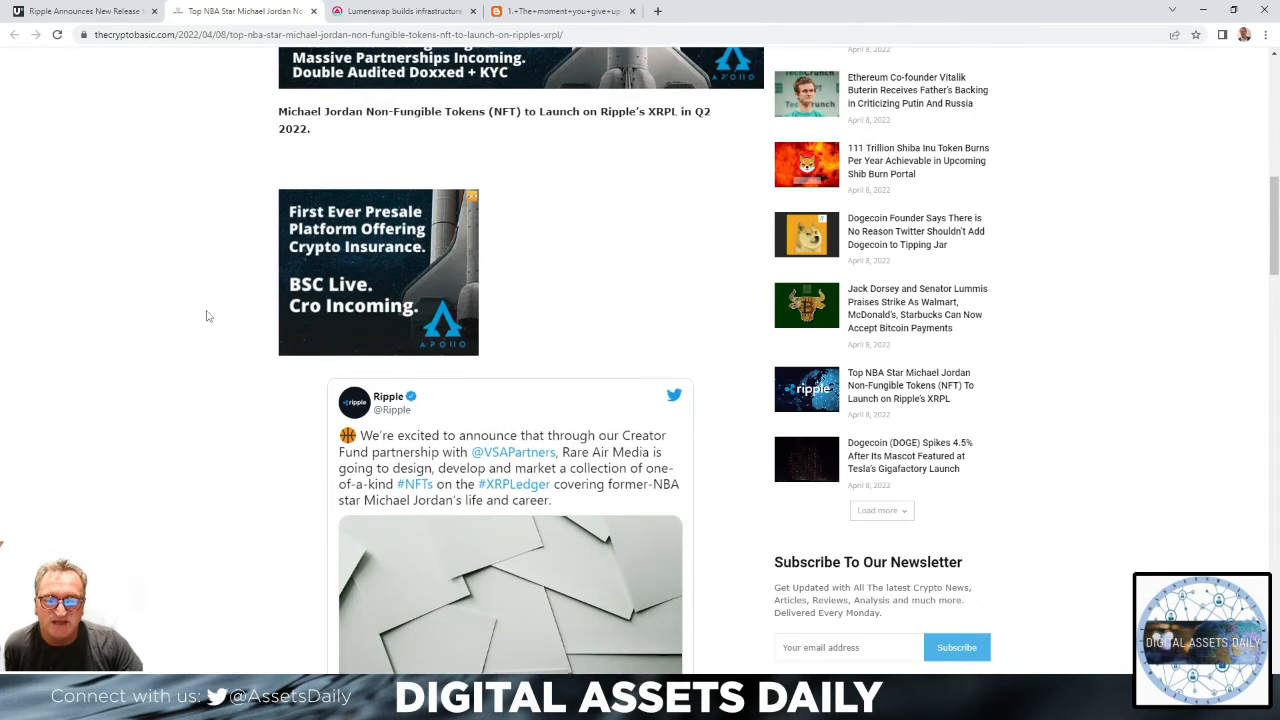
pyautogui.scroll(-3)
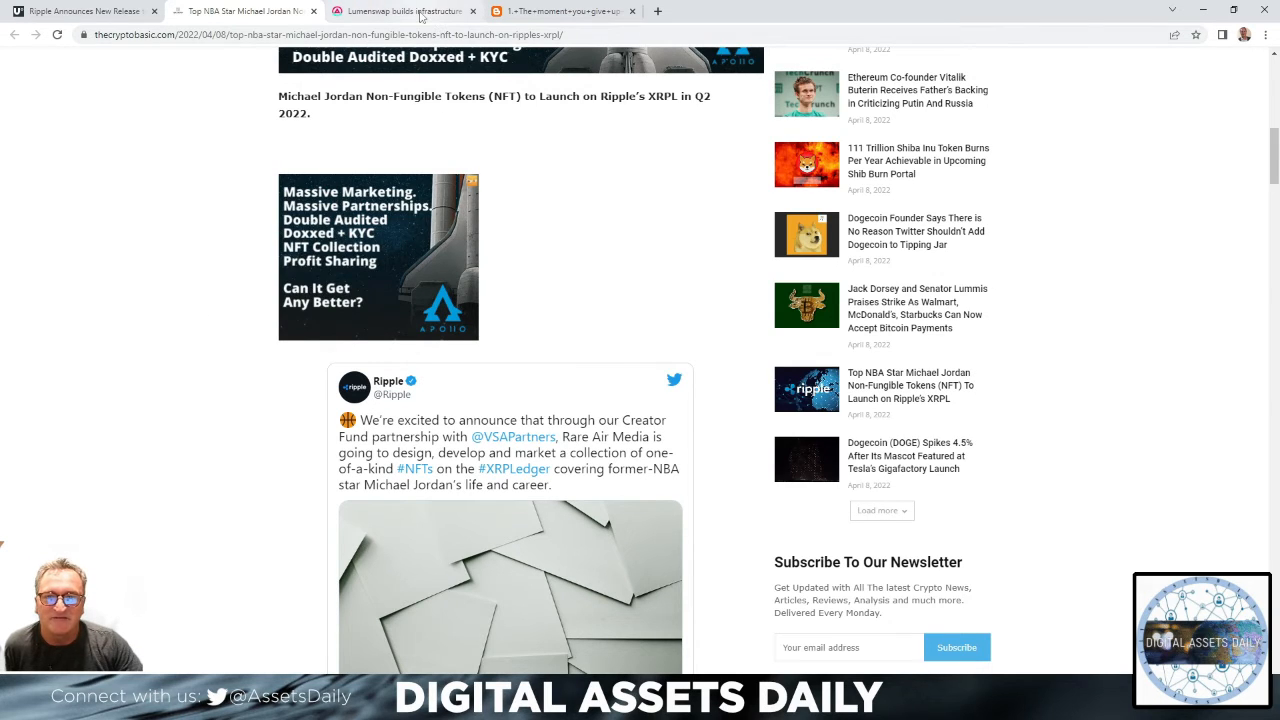
# Switch to the AMBCrypto Lumenswap tab, read the DAO launch and roadmap paragraphs, return to the headline
pyautogui.click(400, 12)
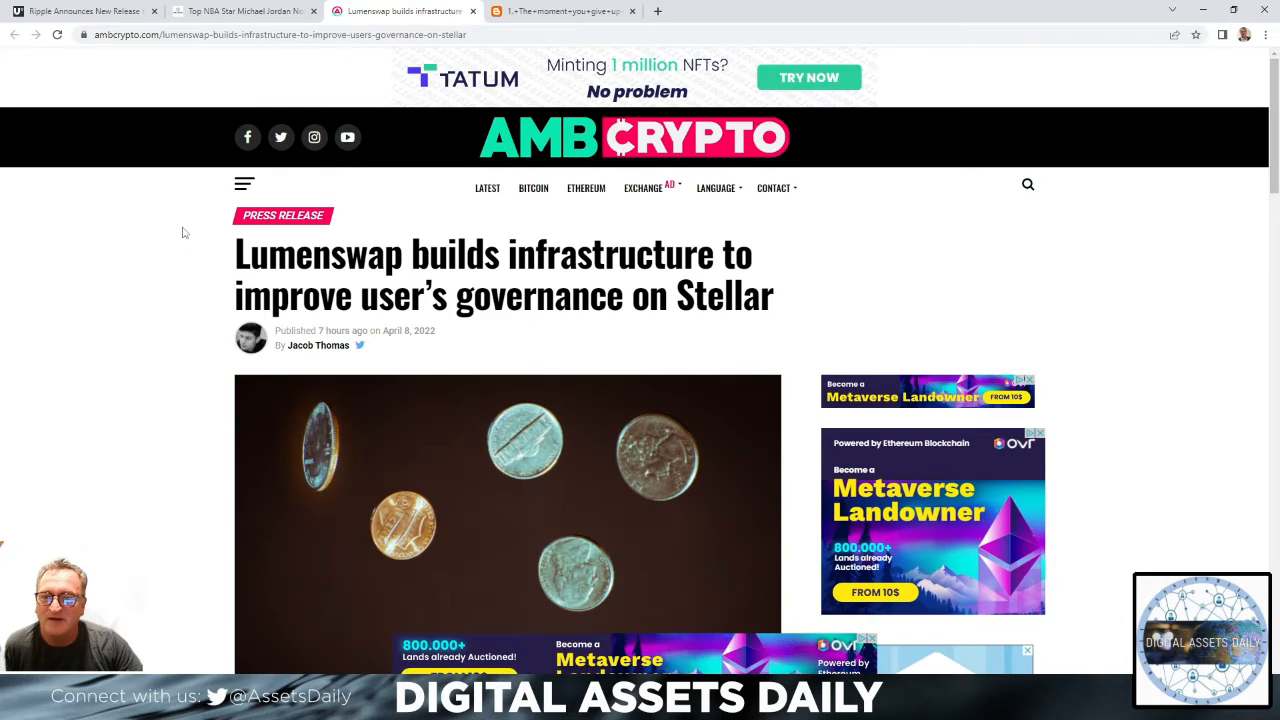
pyautogui.scroll(-3)
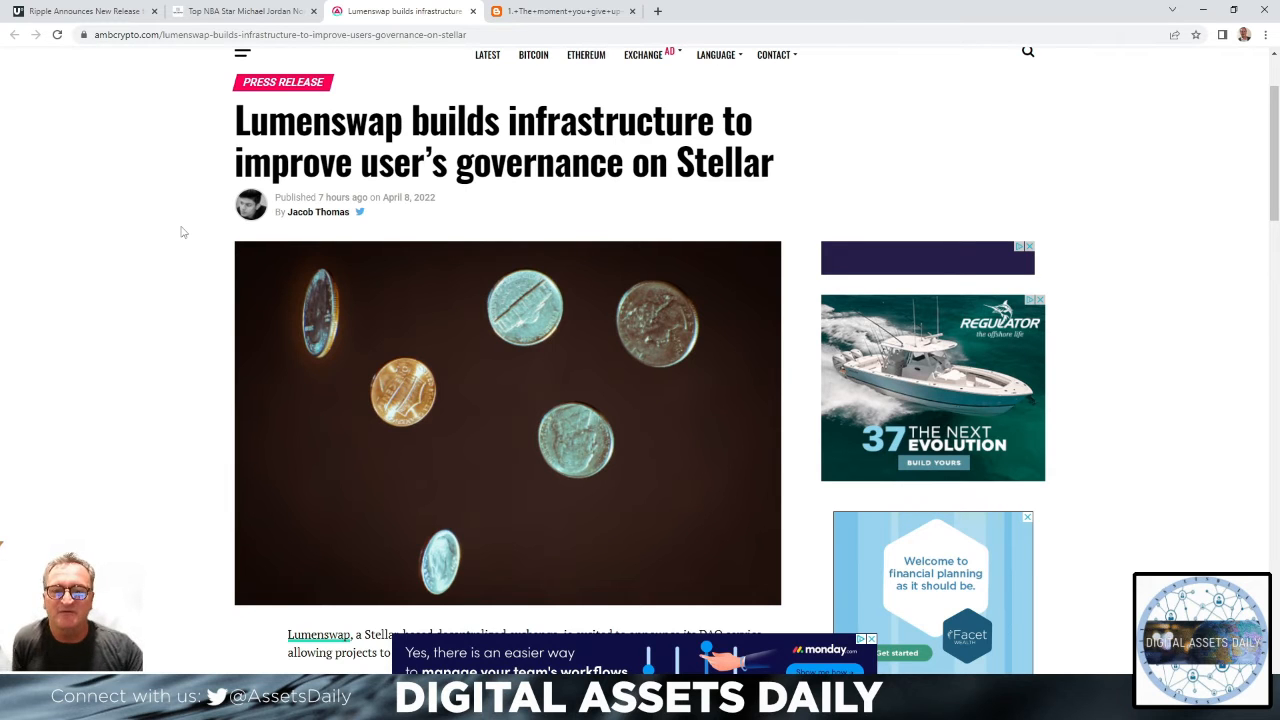
pyautogui.scroll(-3)
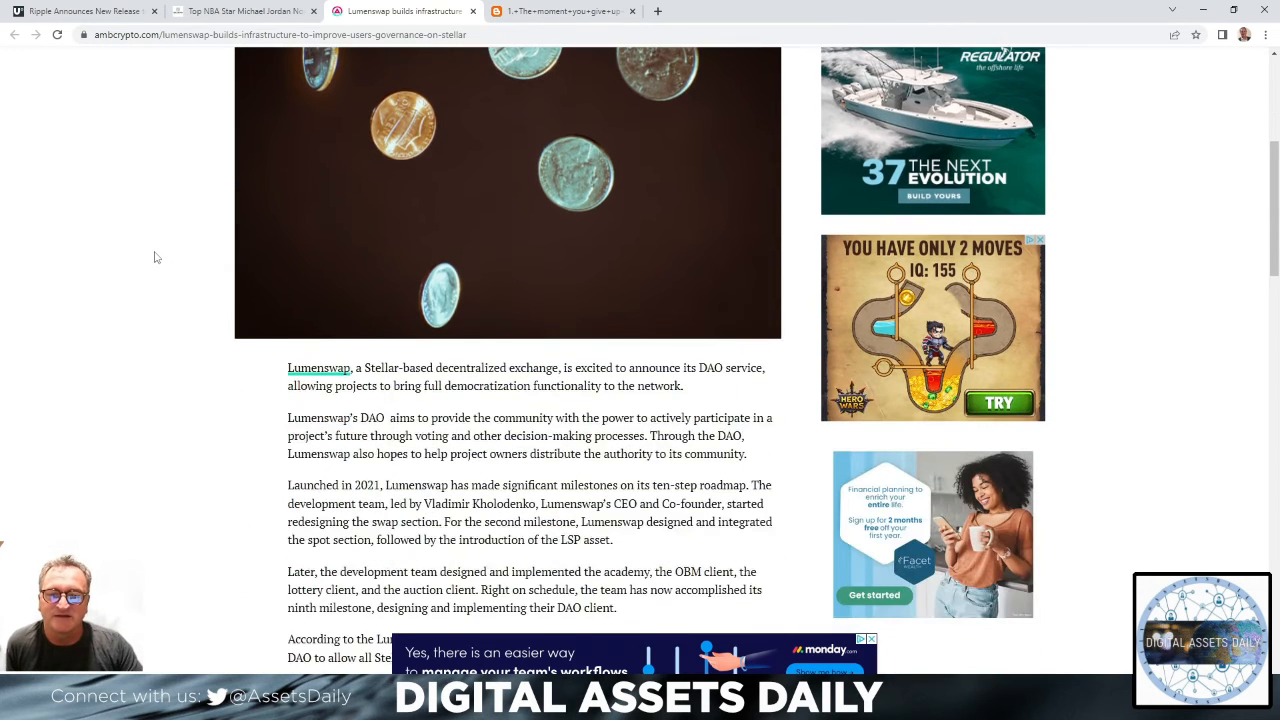
pyautogui.scroll(-3)
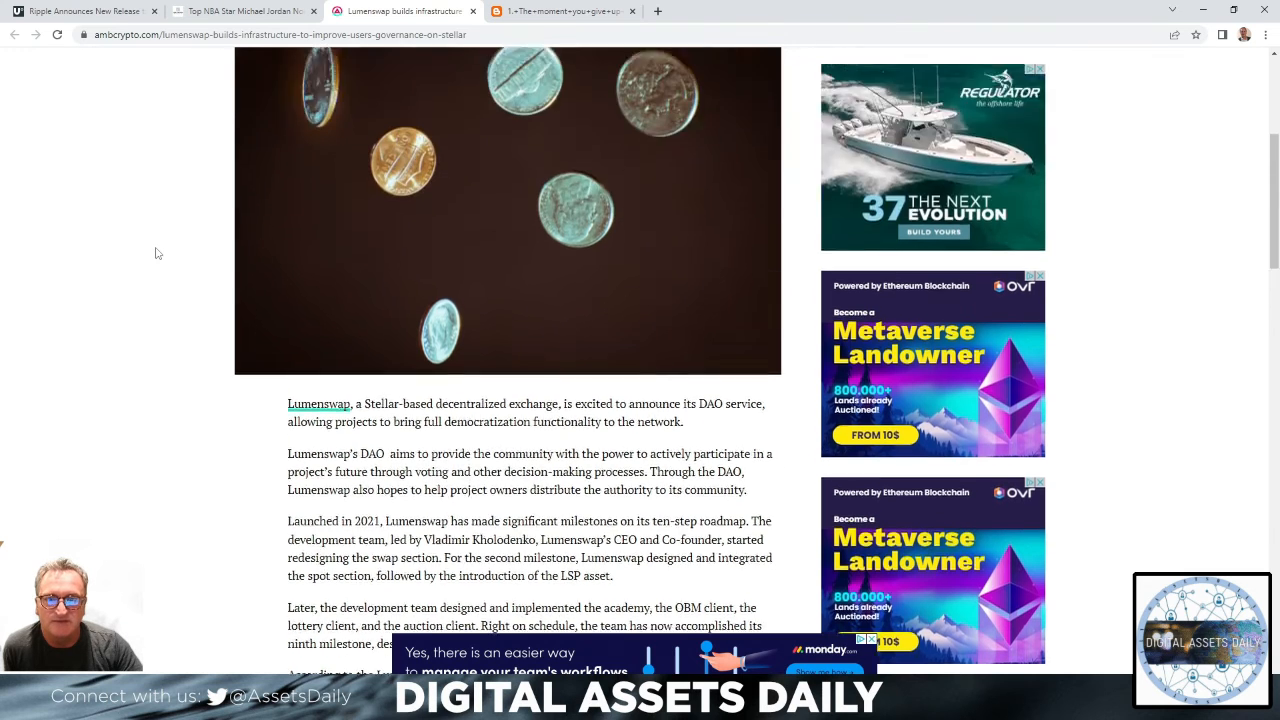
pyautogui.scroll(3)
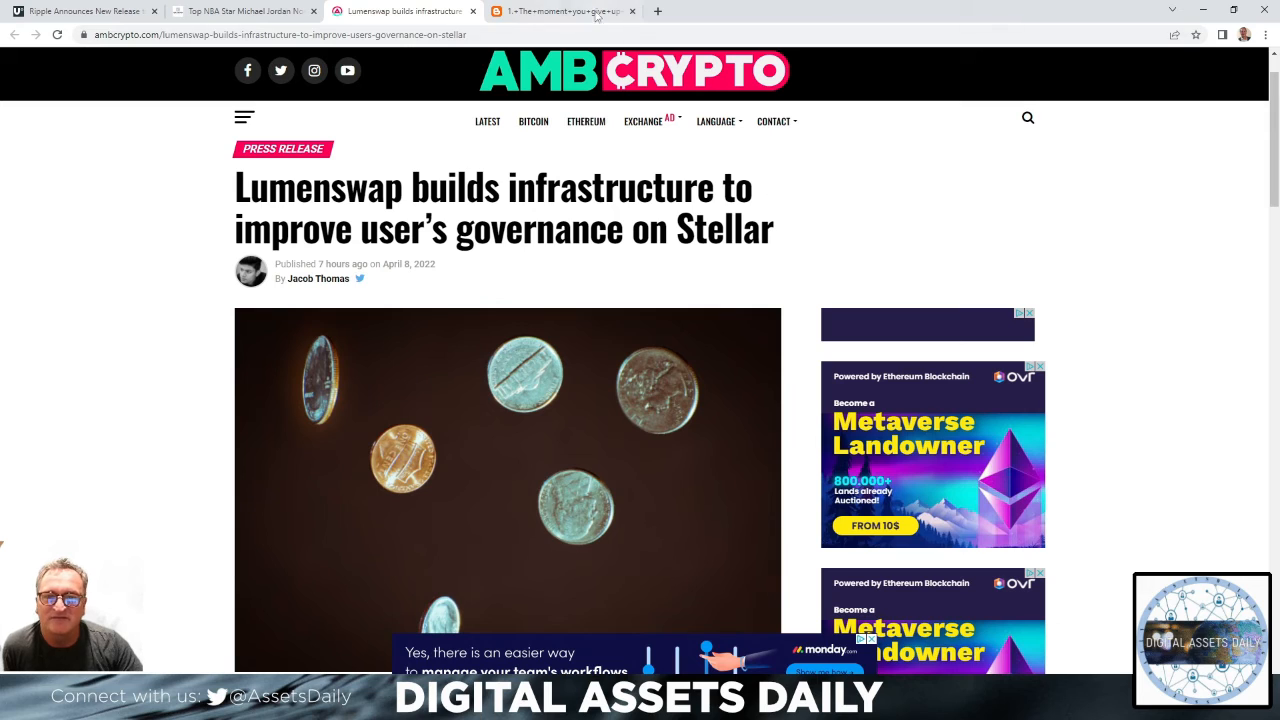
pyautogui.moveTo(564, 12)
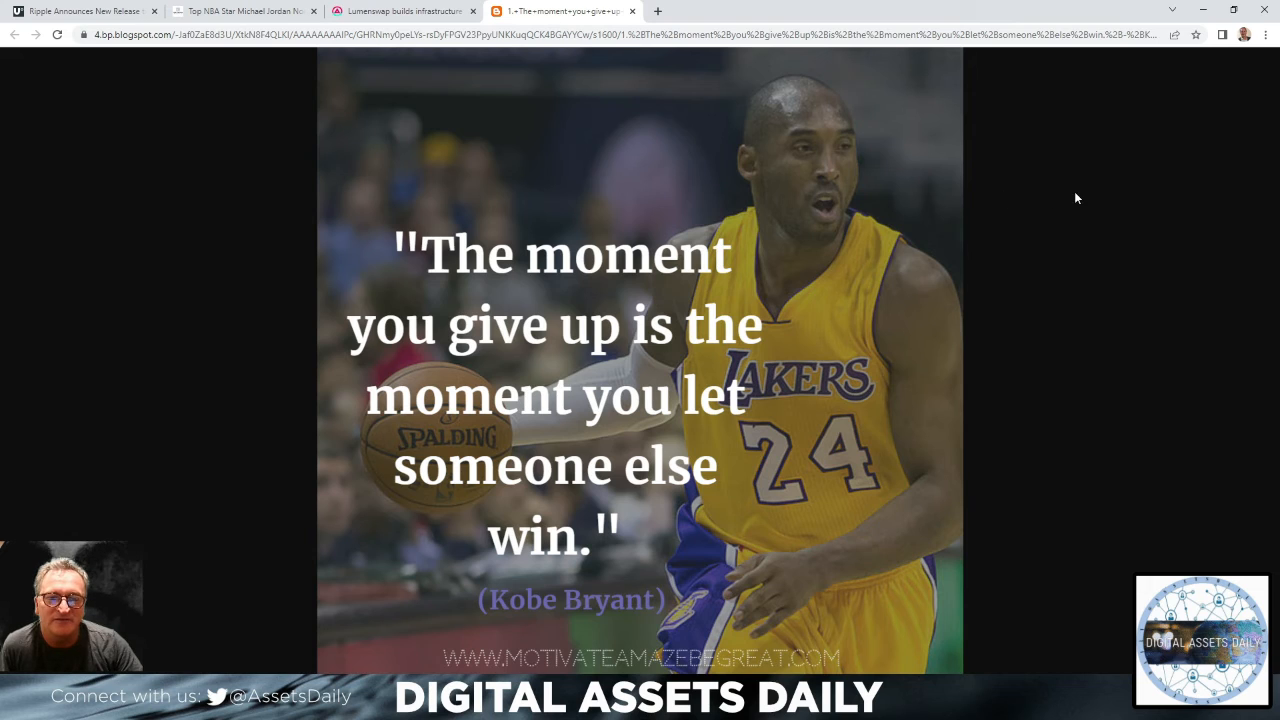
pyautogui.moveTo(1092, 340)
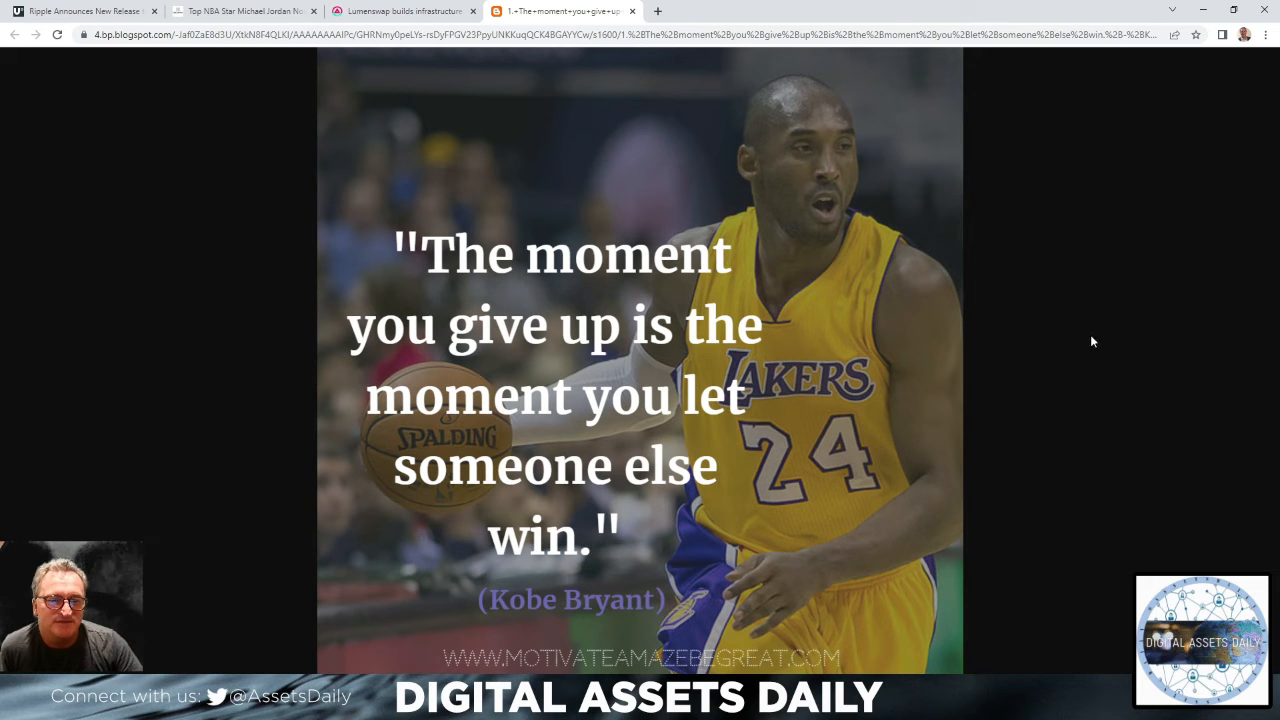
pyautogui.moveTo(1150, 158)
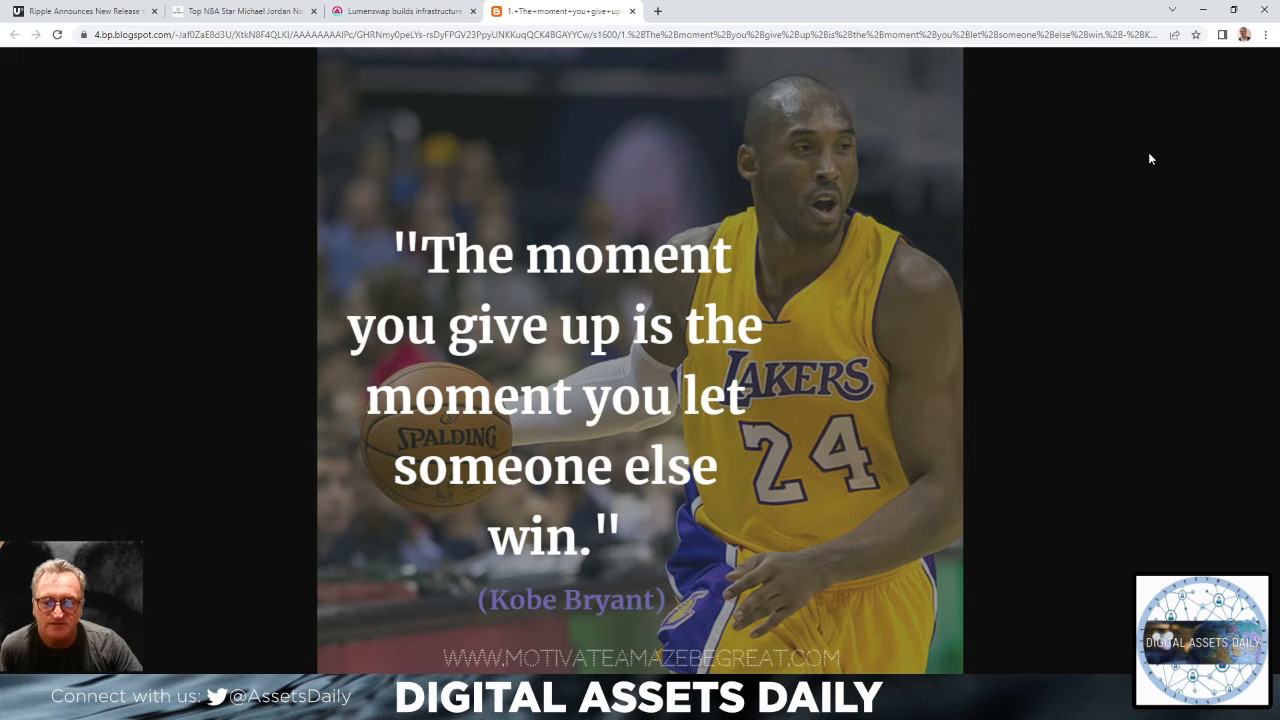
pyautogui.moveTo(1170, 160)
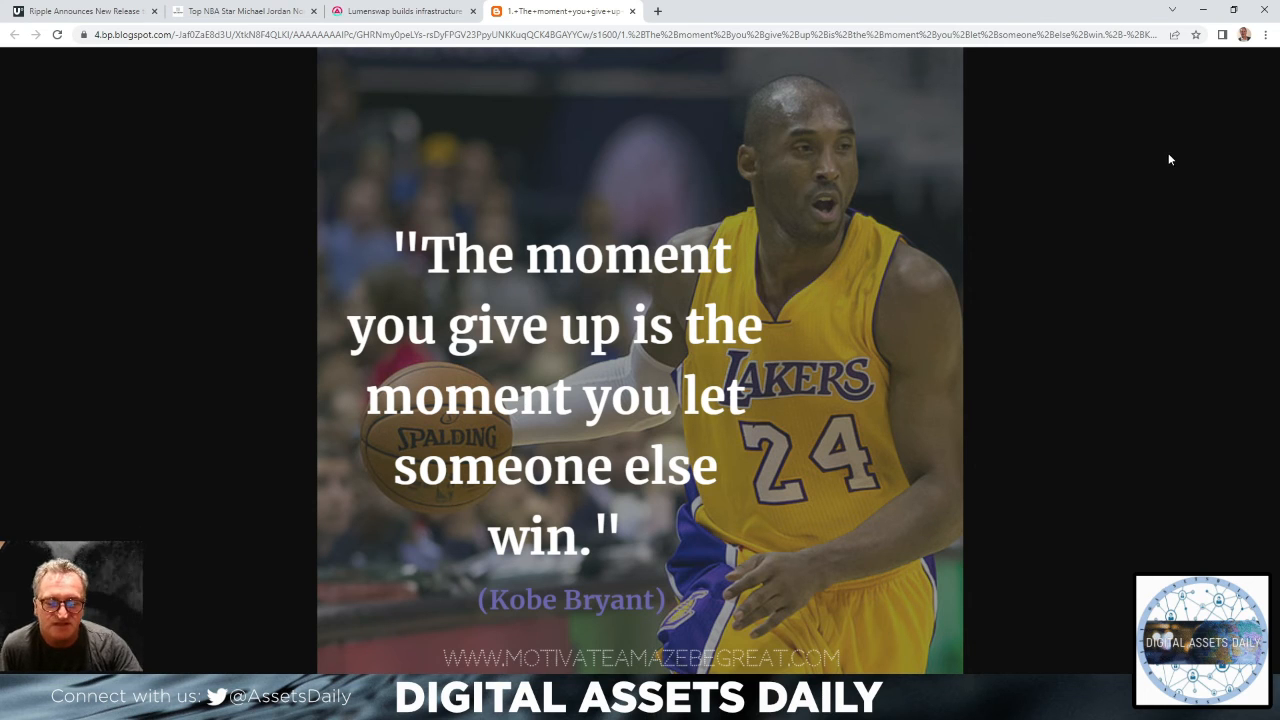